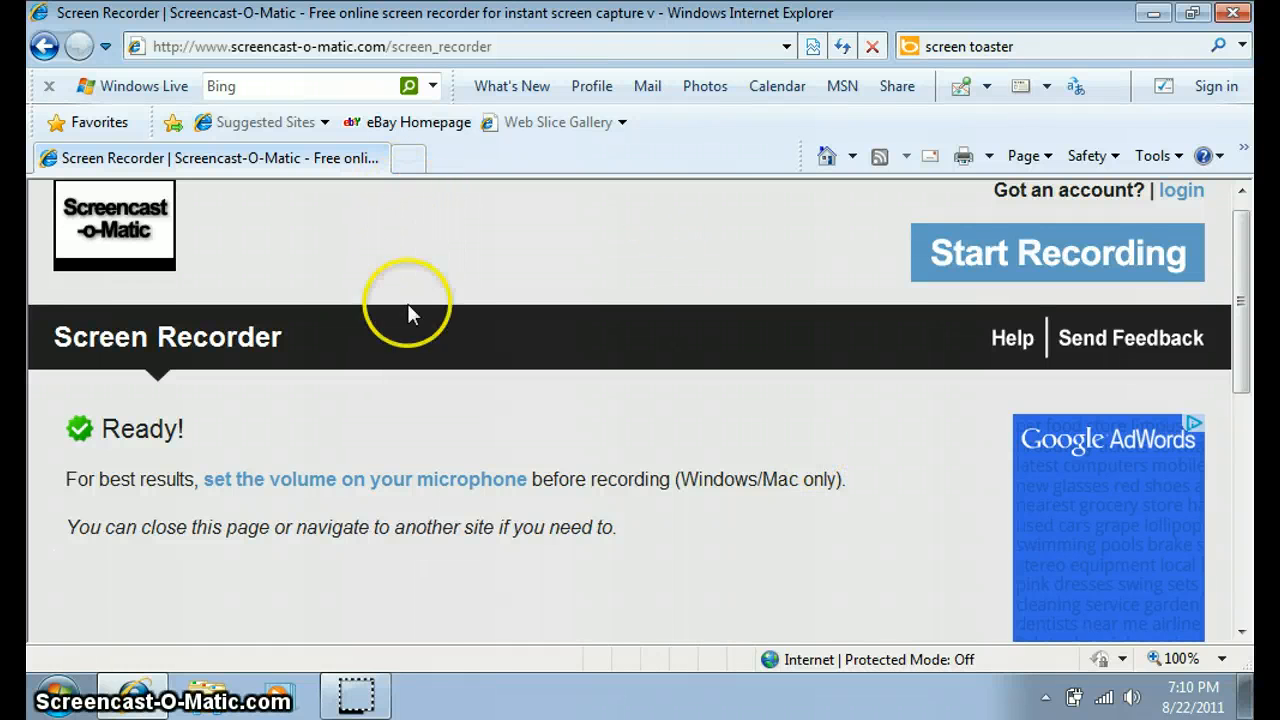
mouse_move(609, 270)
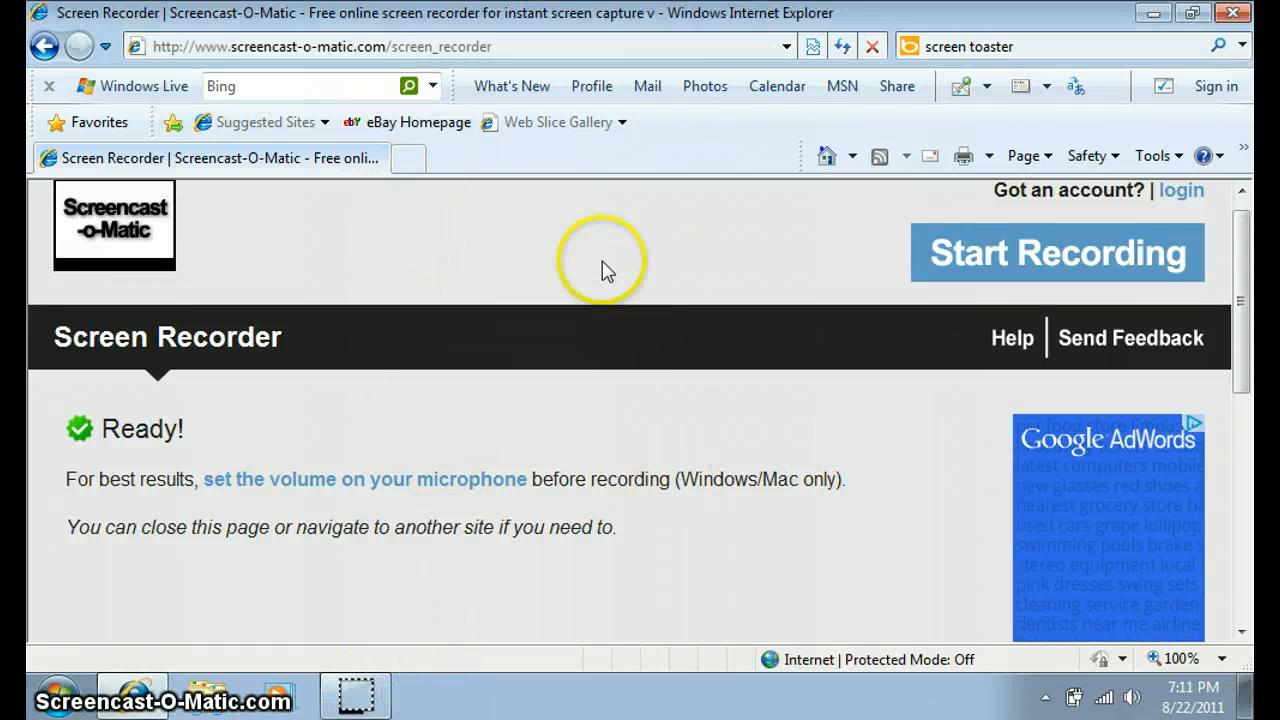
mouse_move(671, 245)
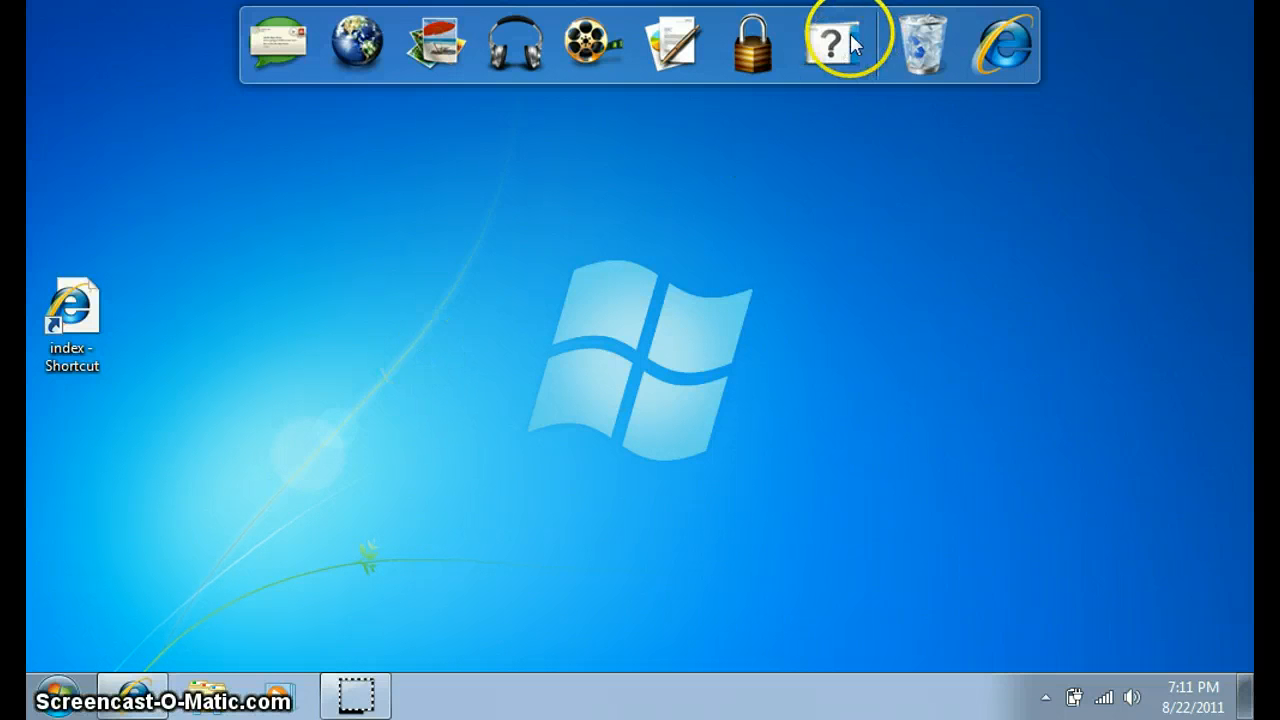
mouse_move(926, 332)
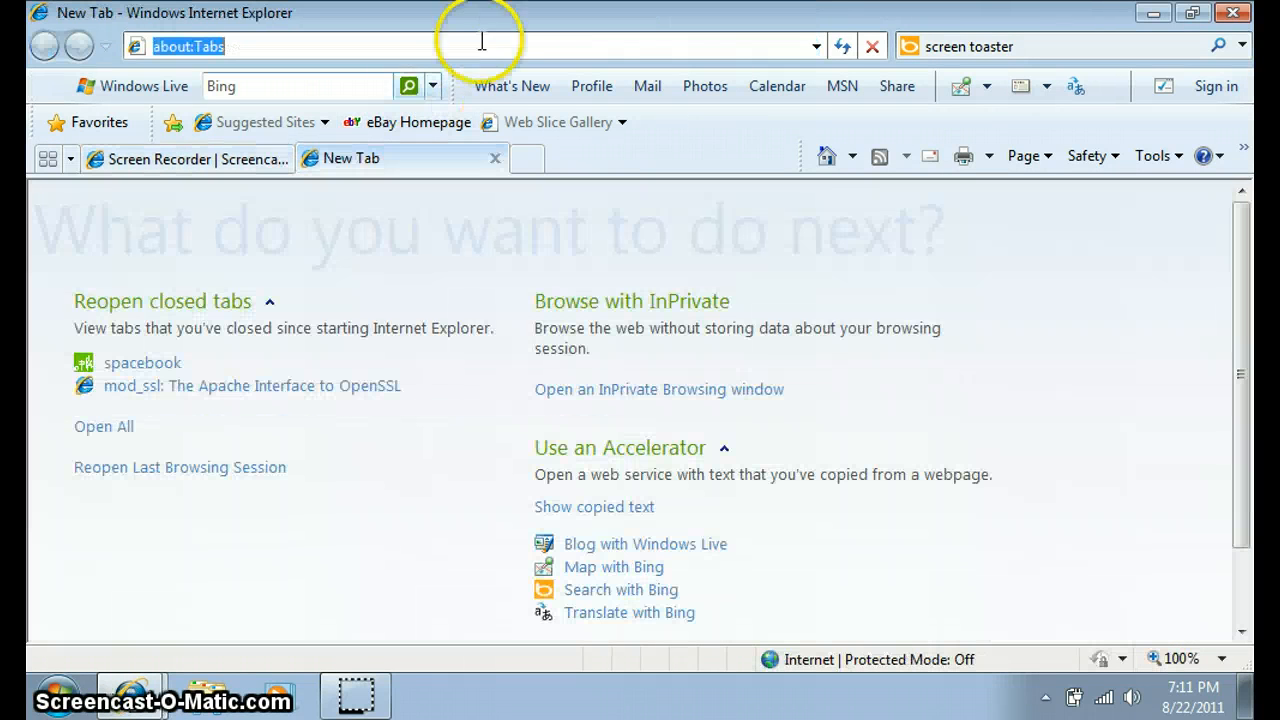
Step: Load spacebookforlife.tk and scroll through the home page's welcome text, designs and newsletter
text(spacebookforlife.tk/)
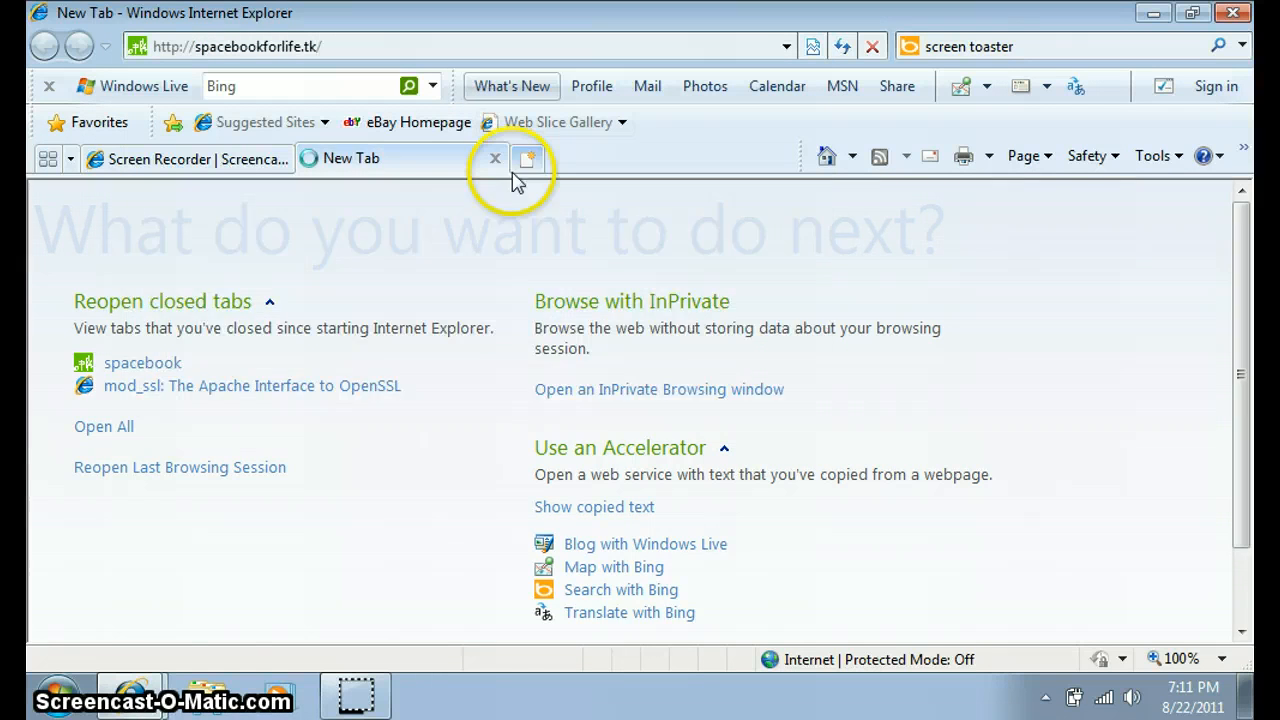
click(142, 363)
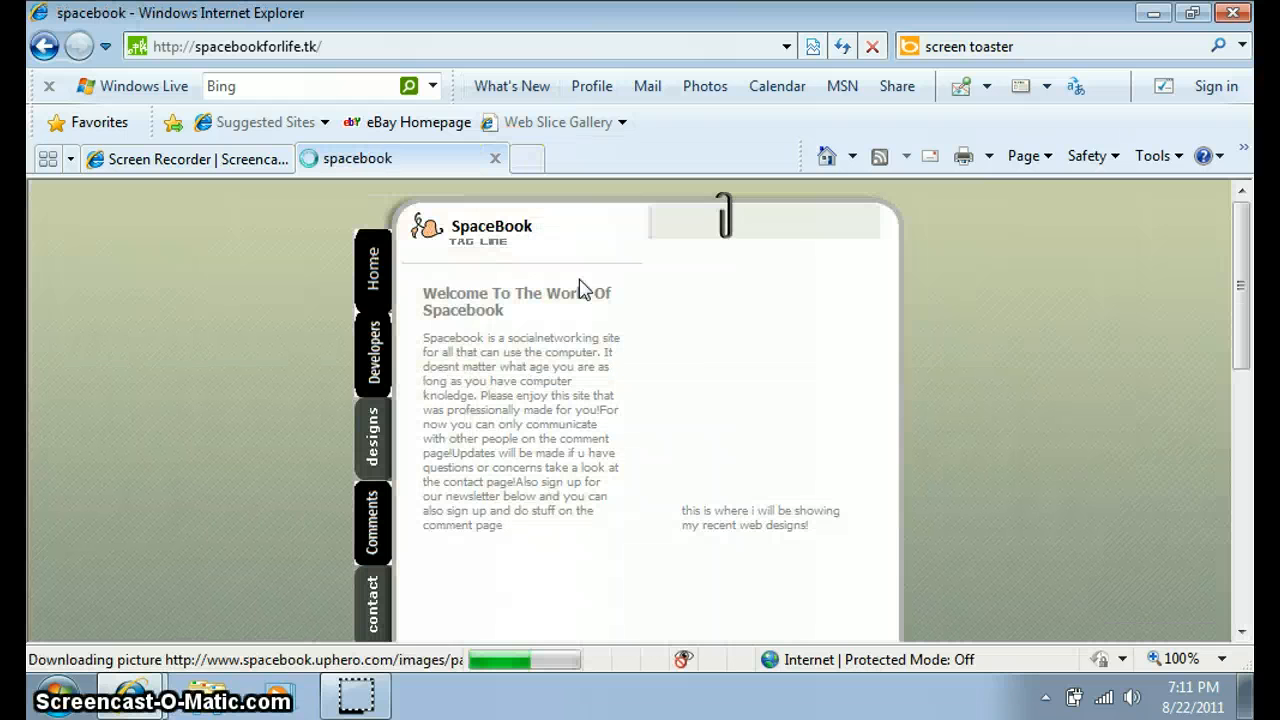
scroll(down, 3)
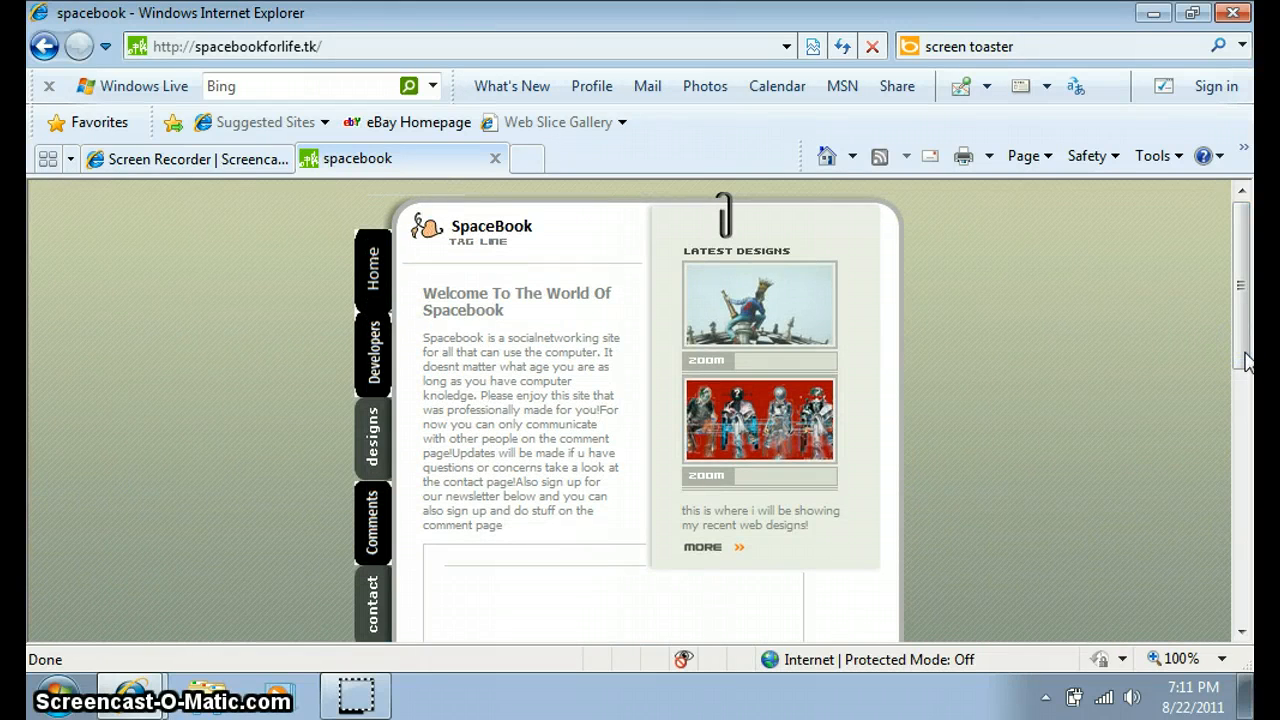
scroll(down, 3)
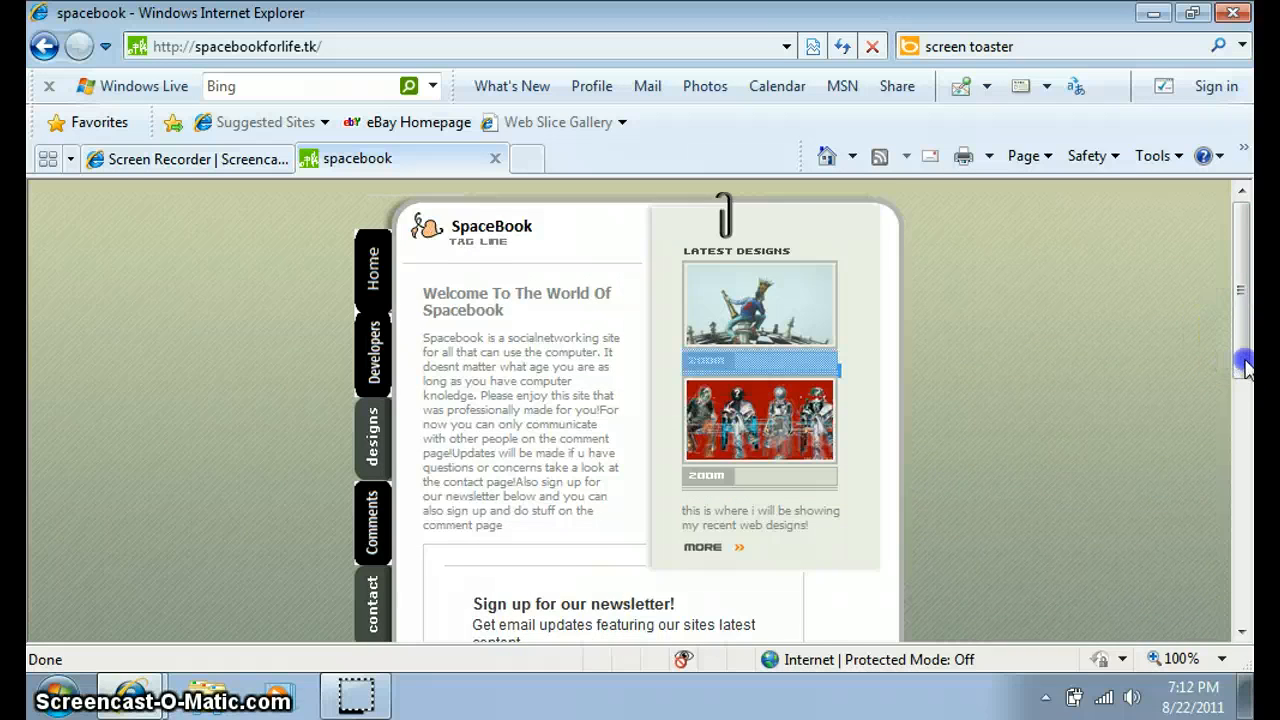
scroll(down, 3)
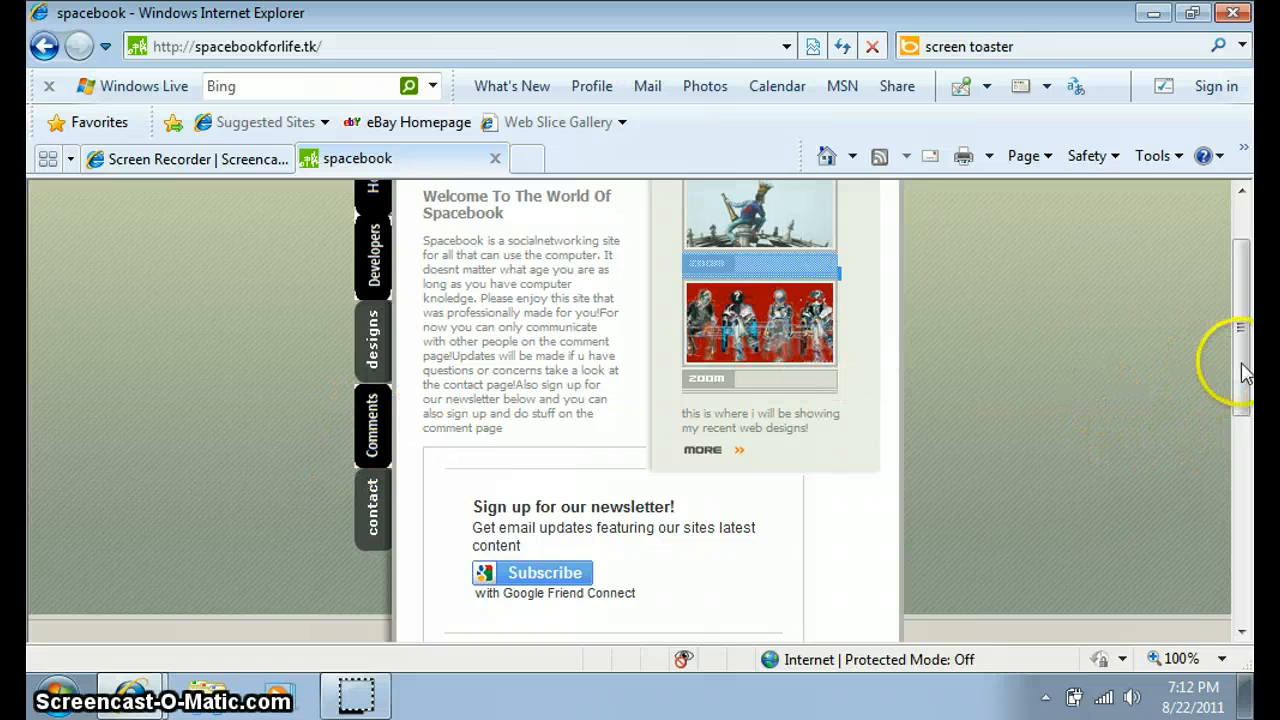
scroll(down, 3)
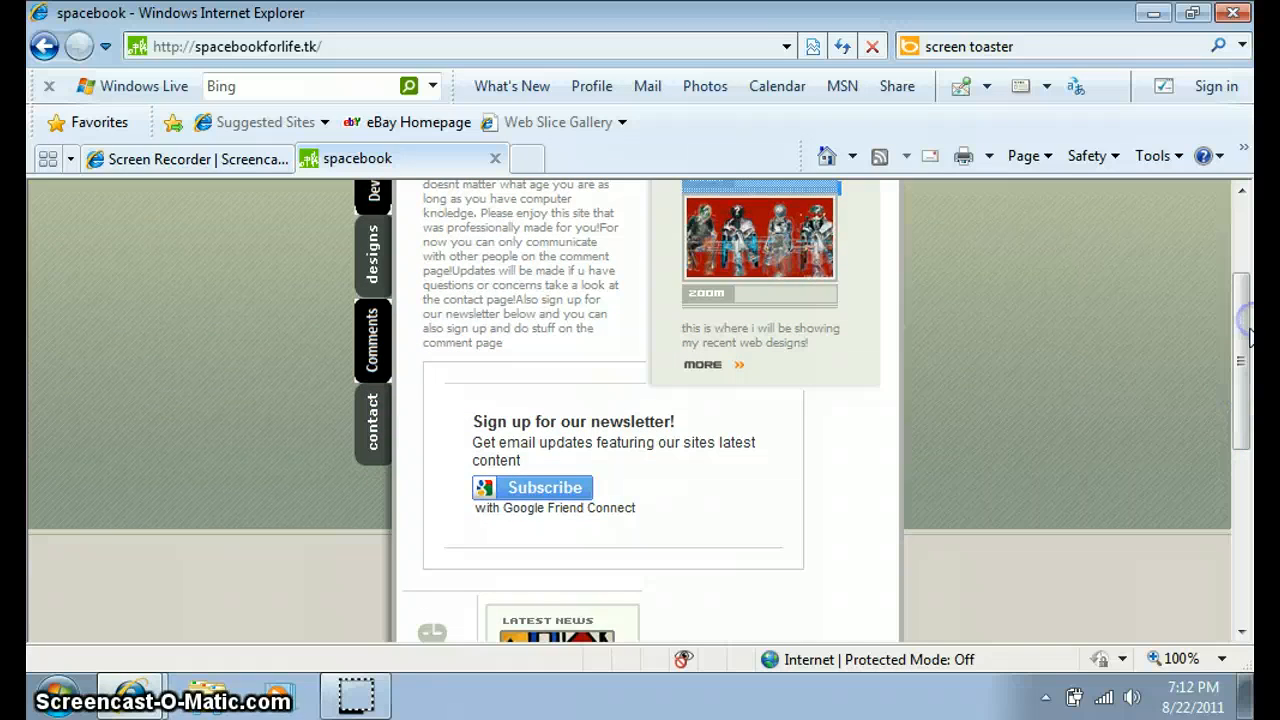
scroll(up, 3)
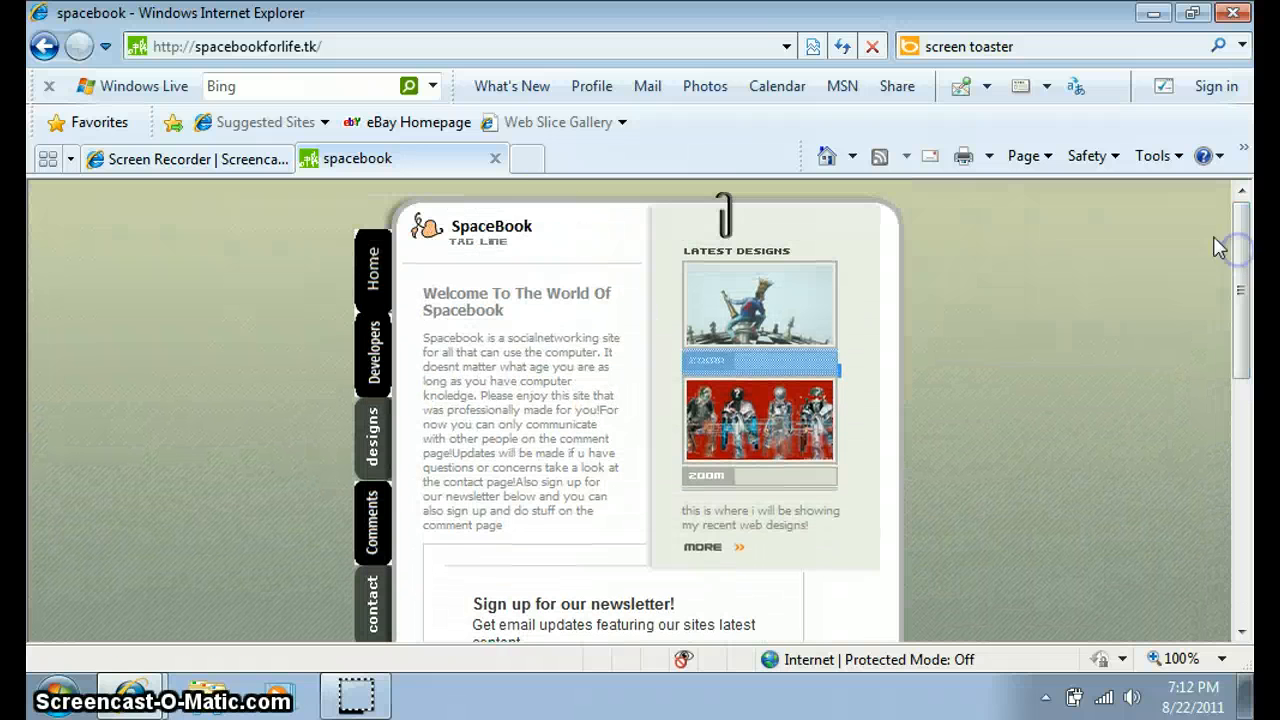
Step: Open Spacebook's Developers page and scroll down through it
click(372, 352)
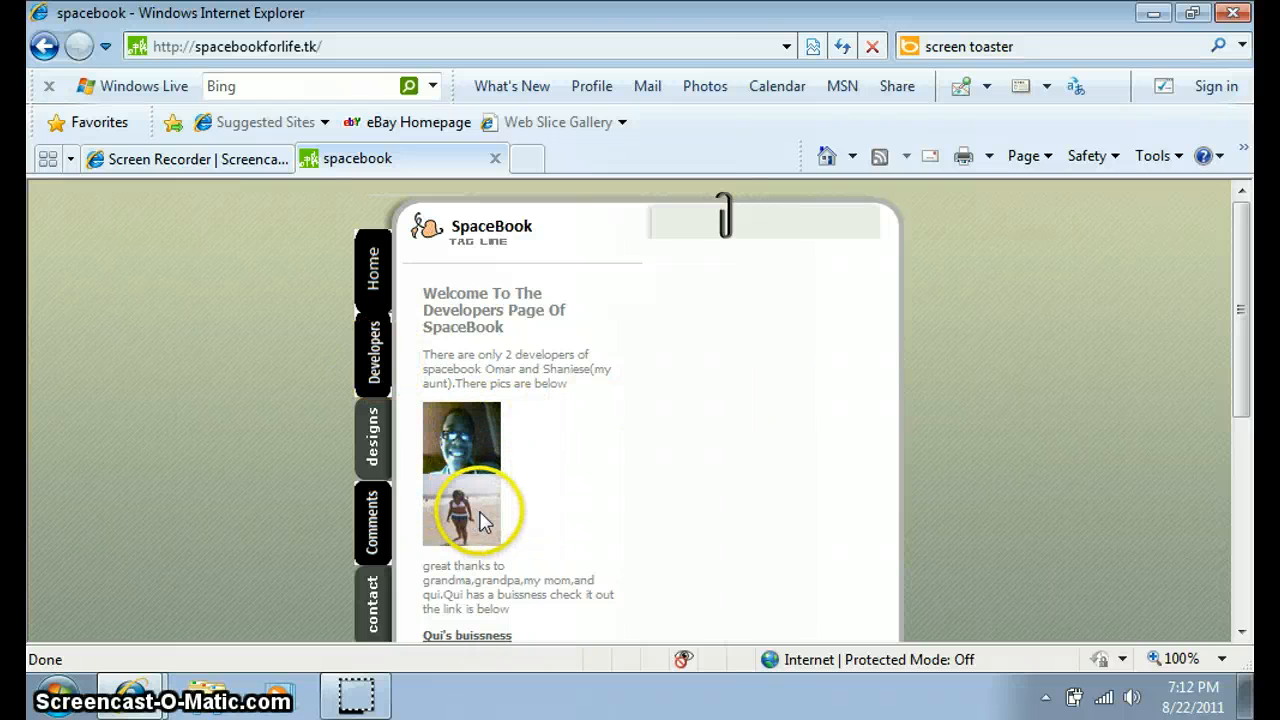
mouse_move(1237, 335)
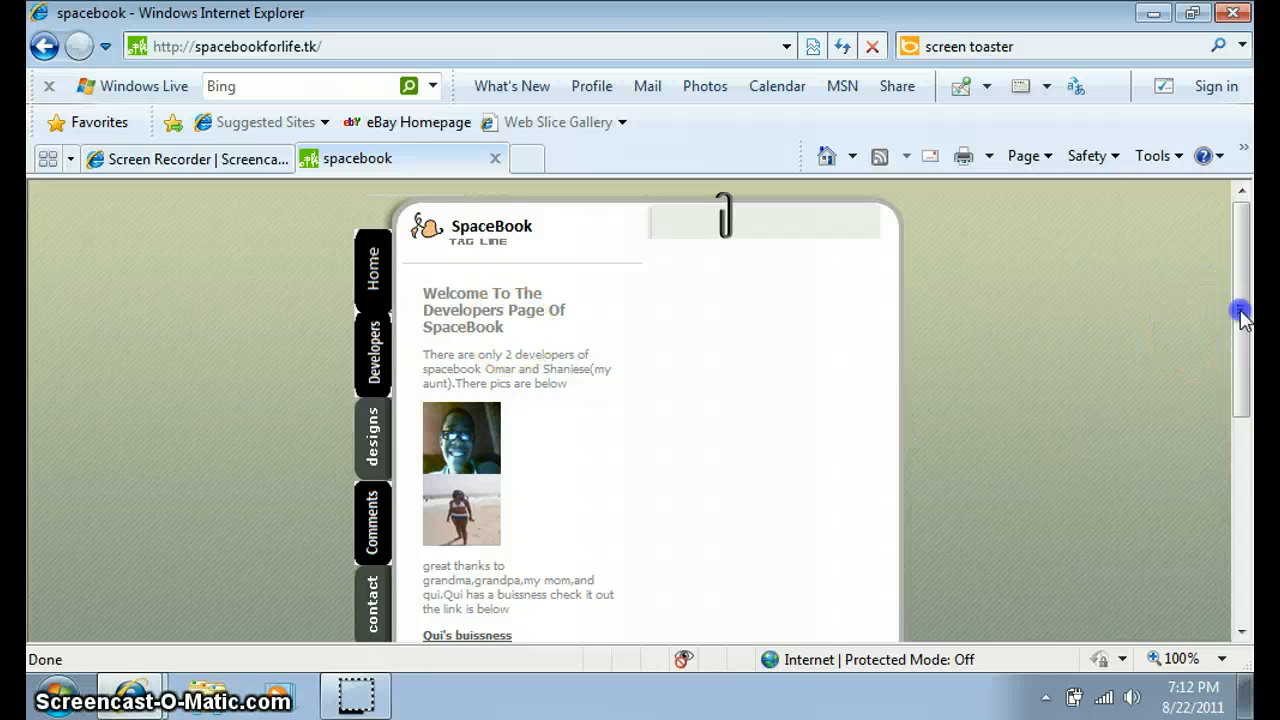
scroll(down, 3)
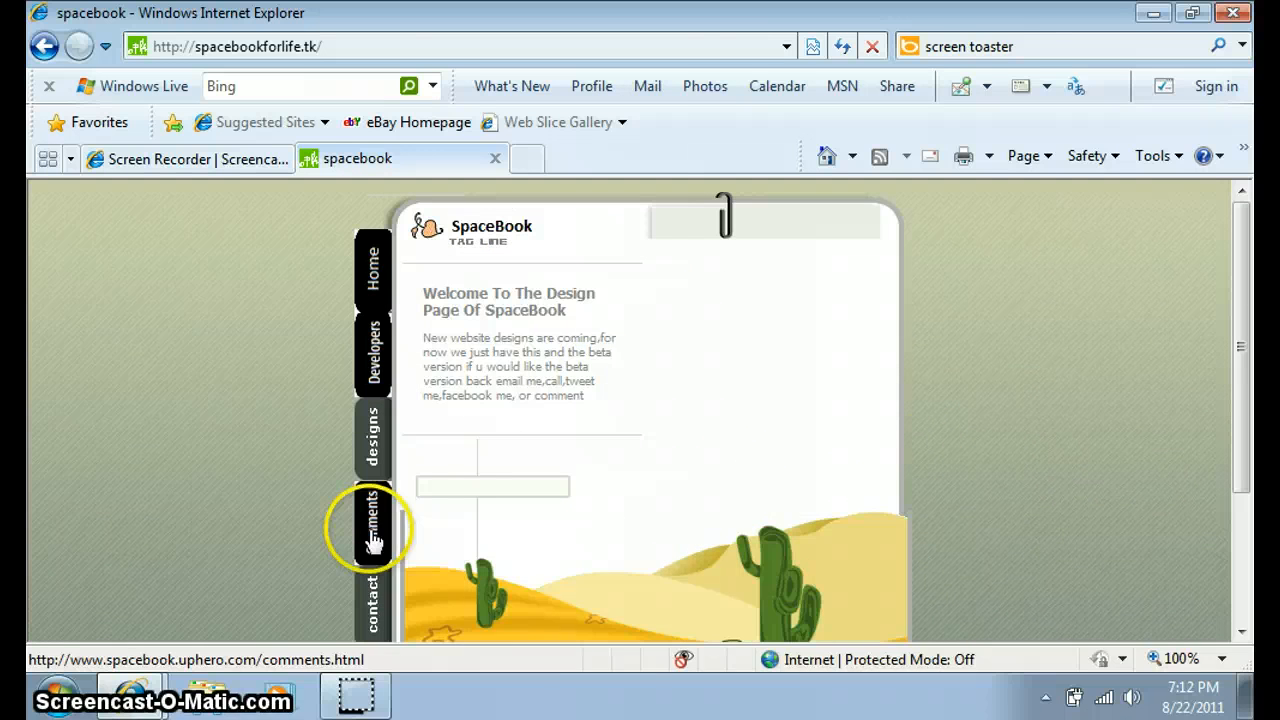
Step: Open the Comments page and scroll down through its three posted comments
click(372, 527)
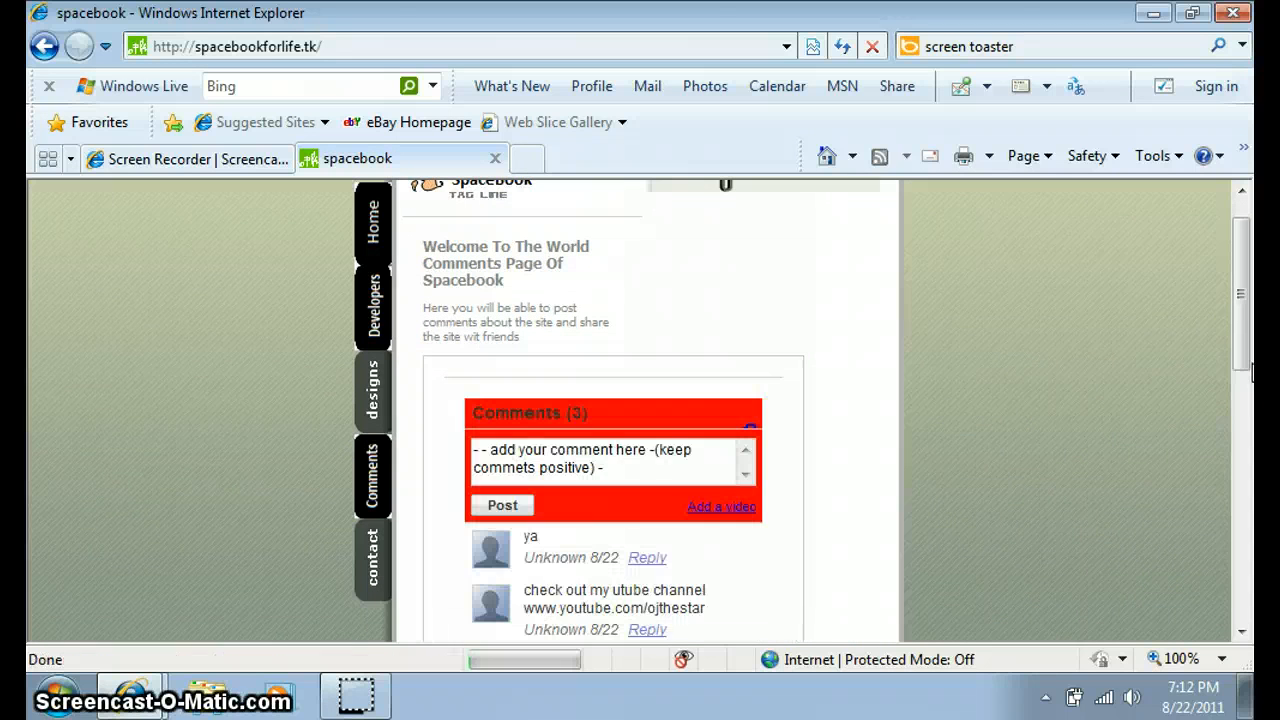
scroll(down, 3)
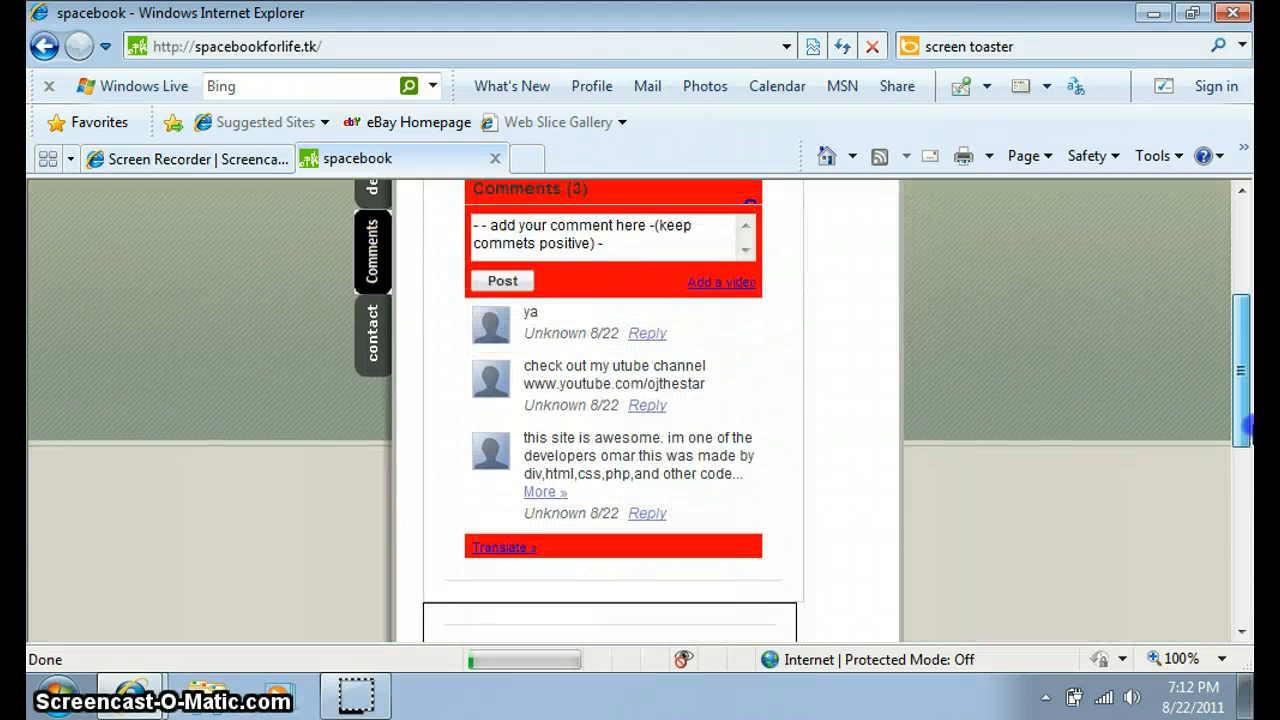
scroll(down, 3)
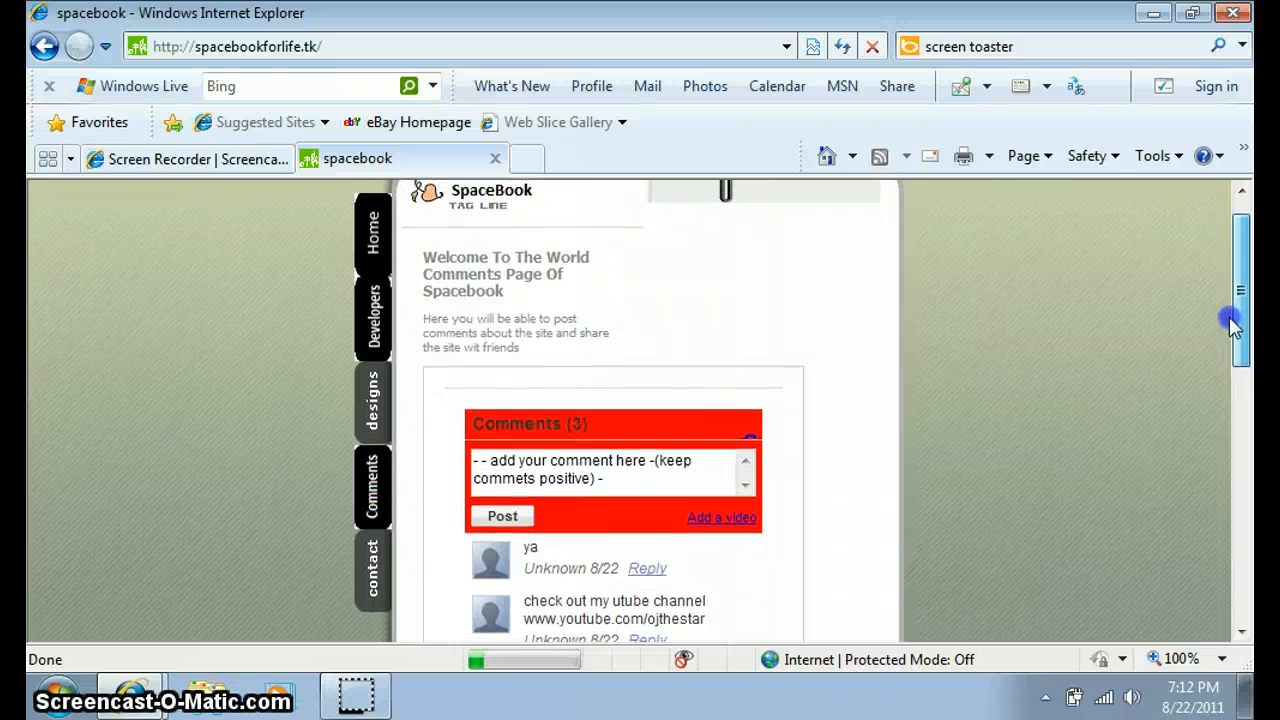
scroll(down, 3)
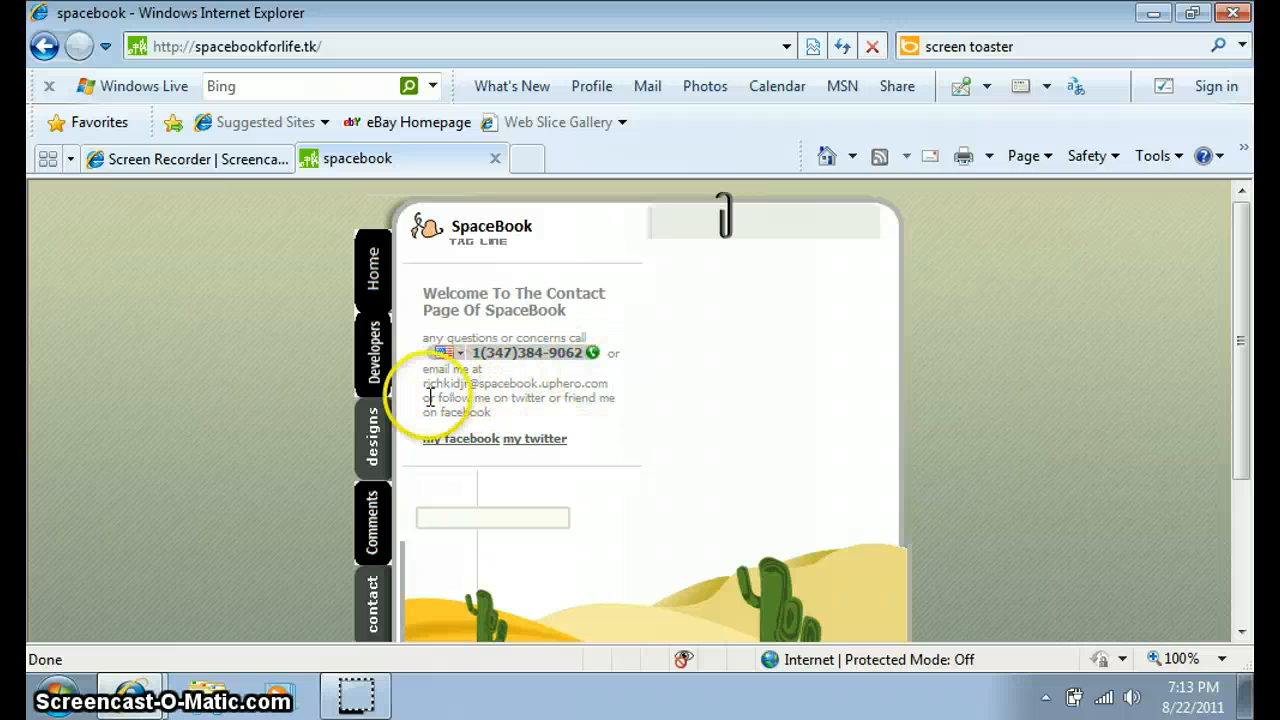
mouse_move(497, 440)
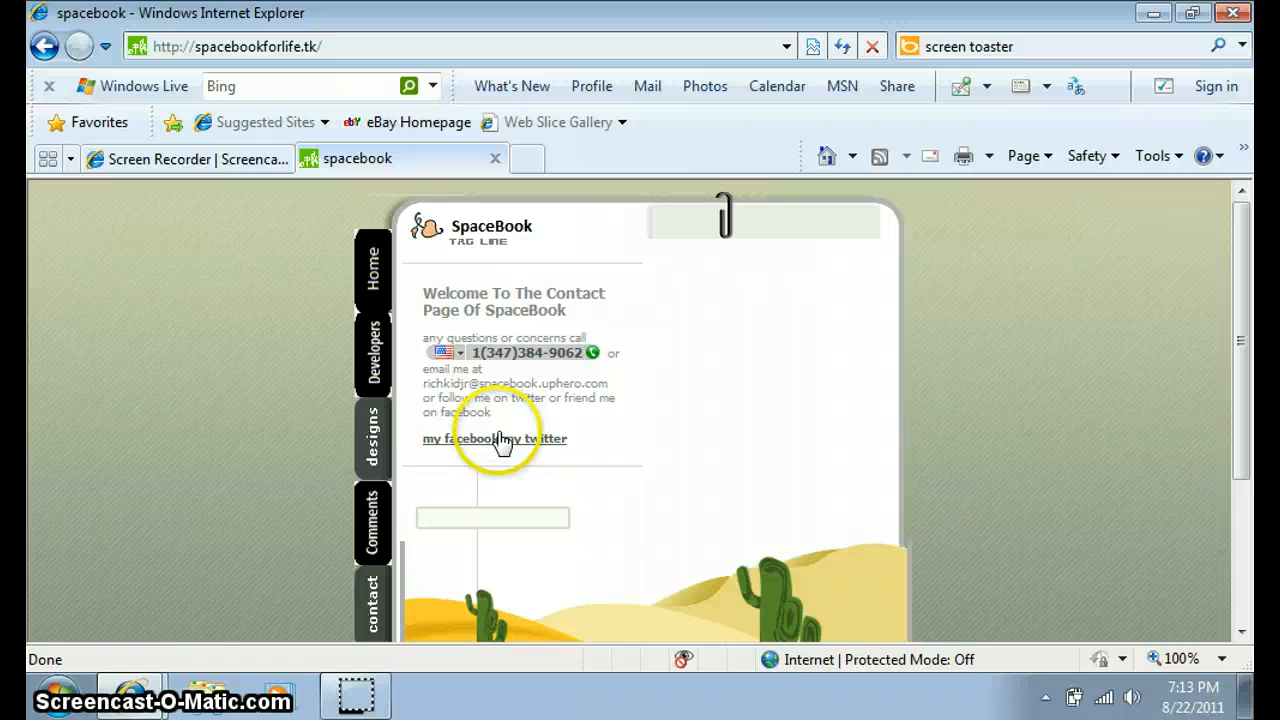
mouse_move(557, 448)
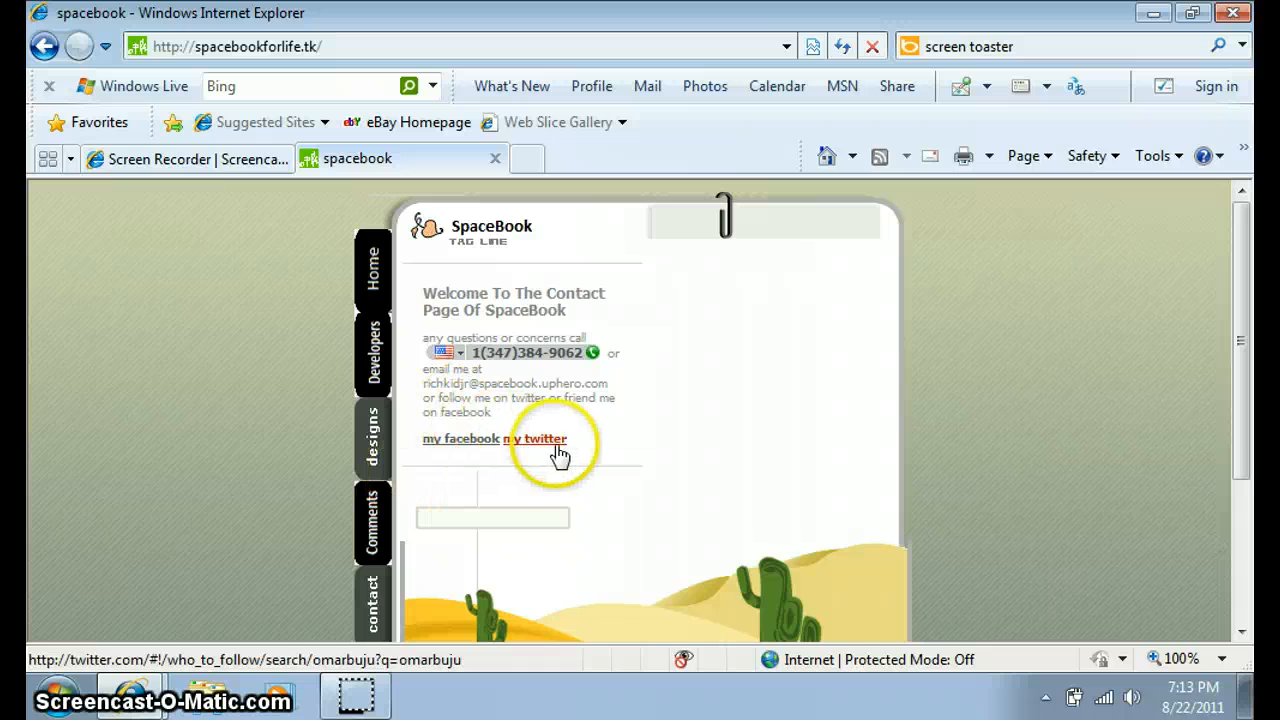
scroll(down, 3)
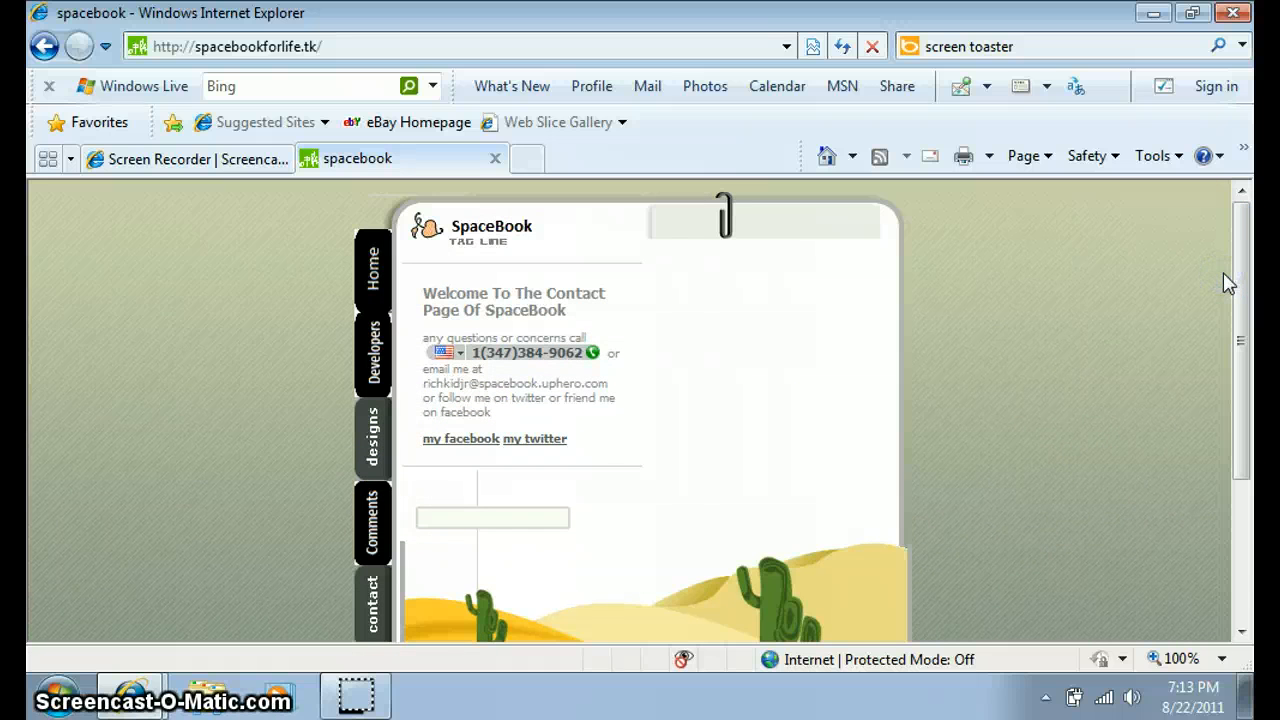
scroll(down, 3)
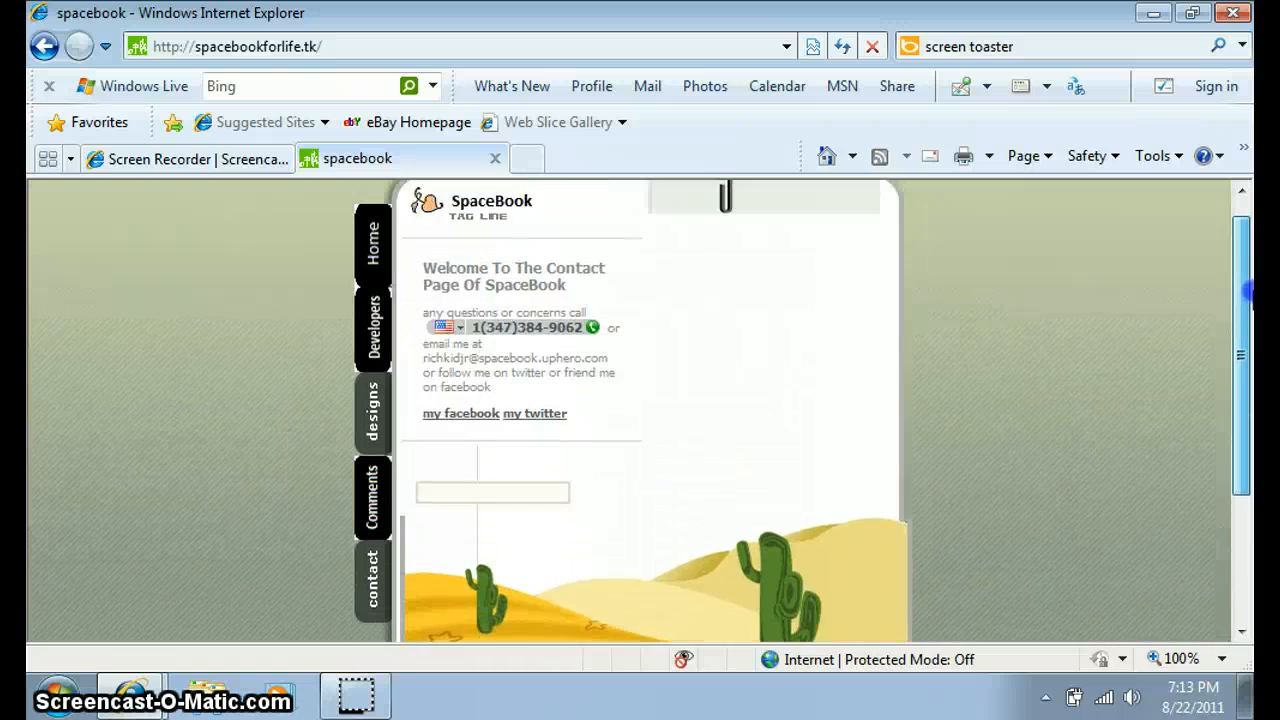
scroll(down, 3)
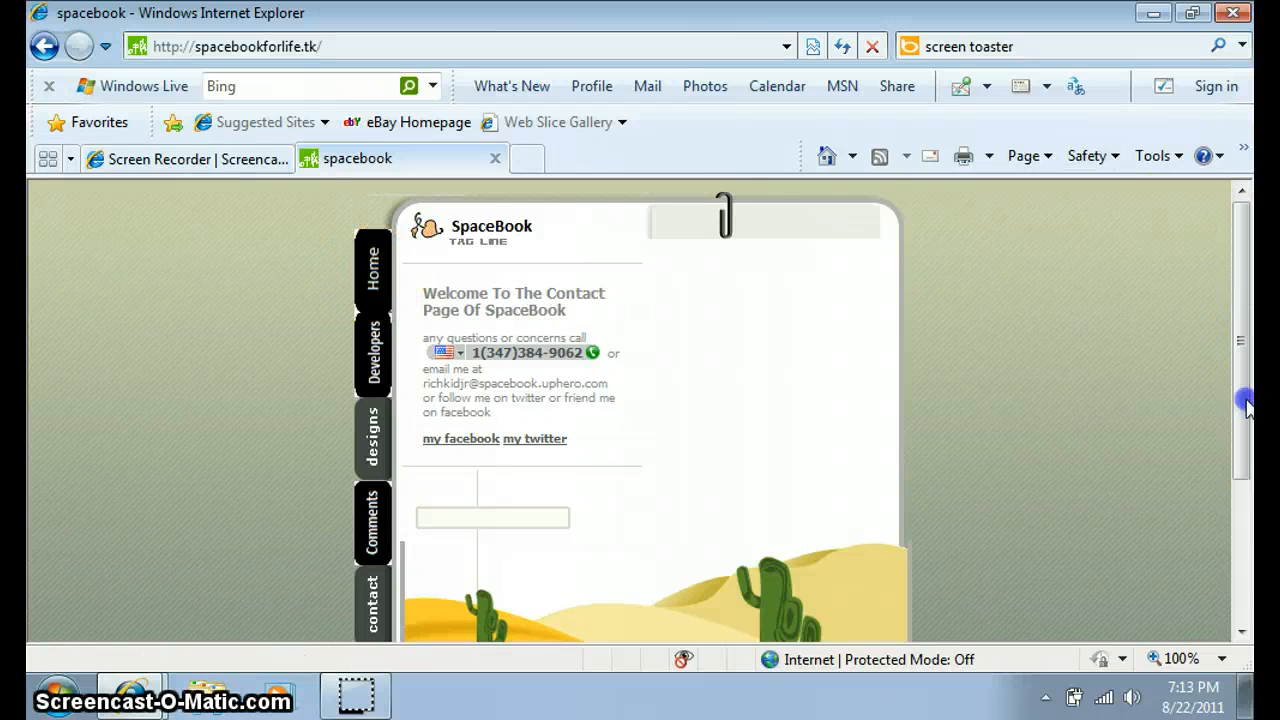
scroll(down, 3)
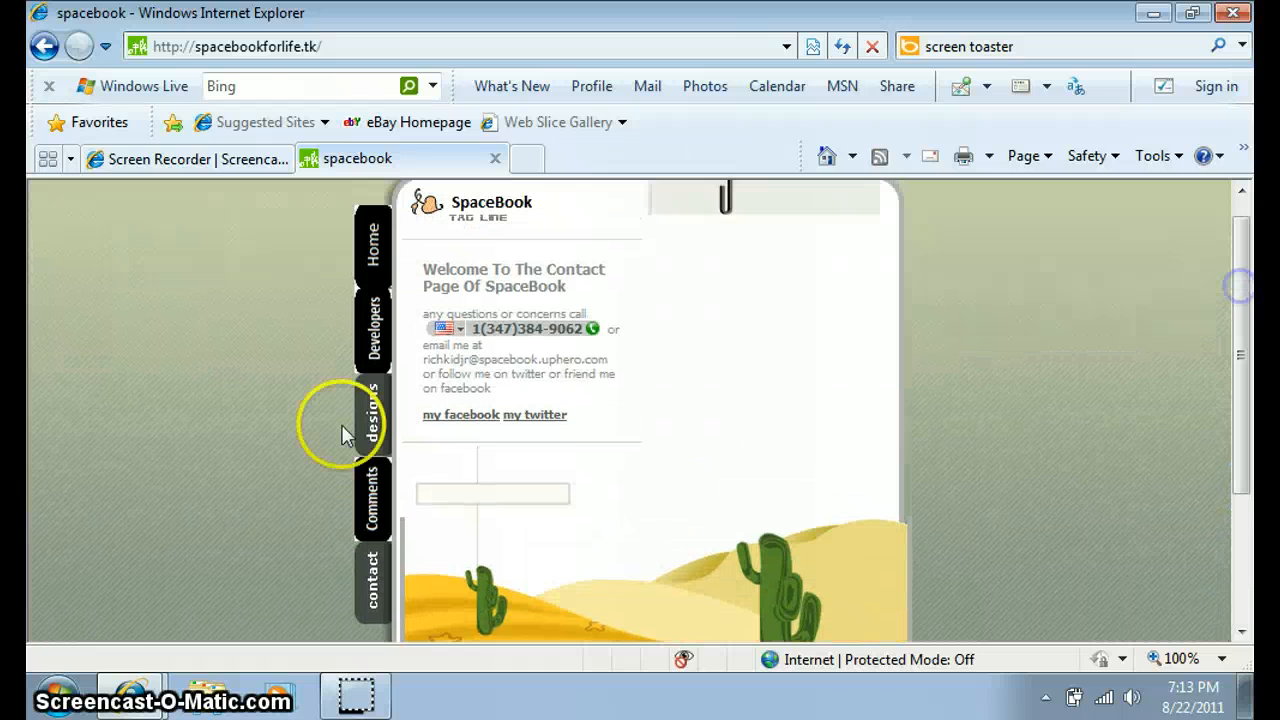
Step: Reopen the Comments page and scroll down to the join-this-site box and back up
click(372, 512)
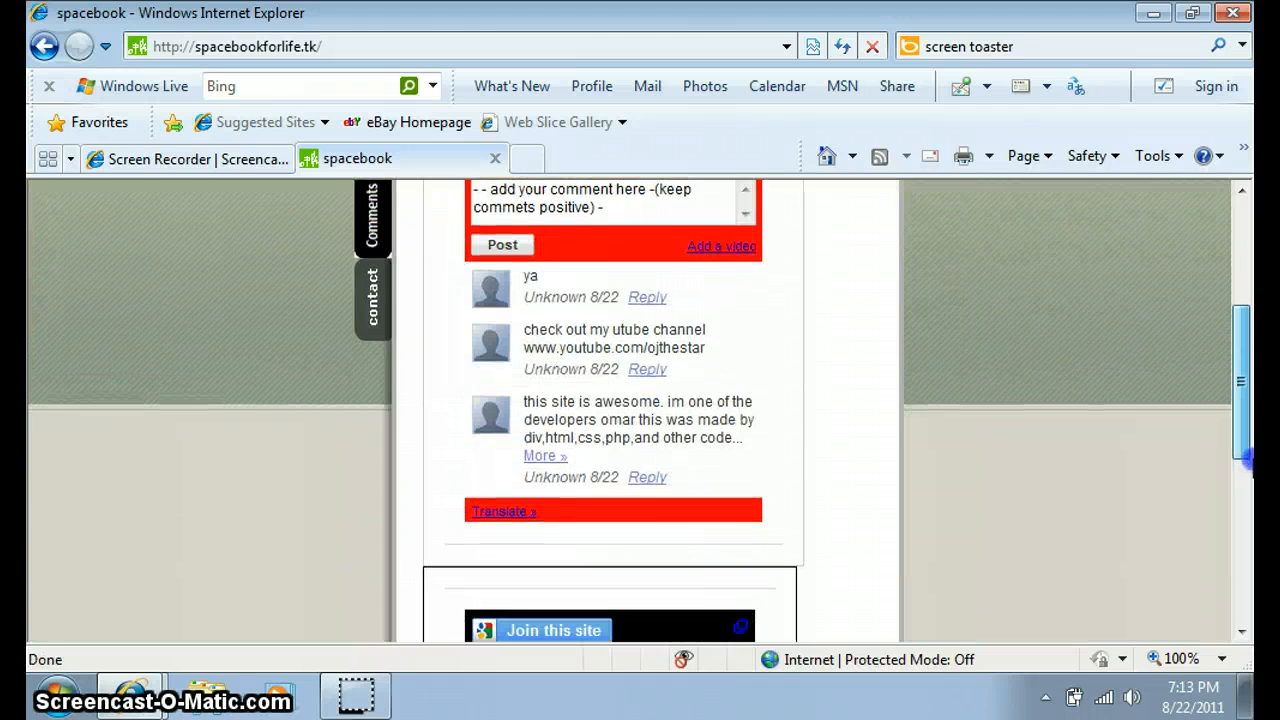
scroll(down, 3)
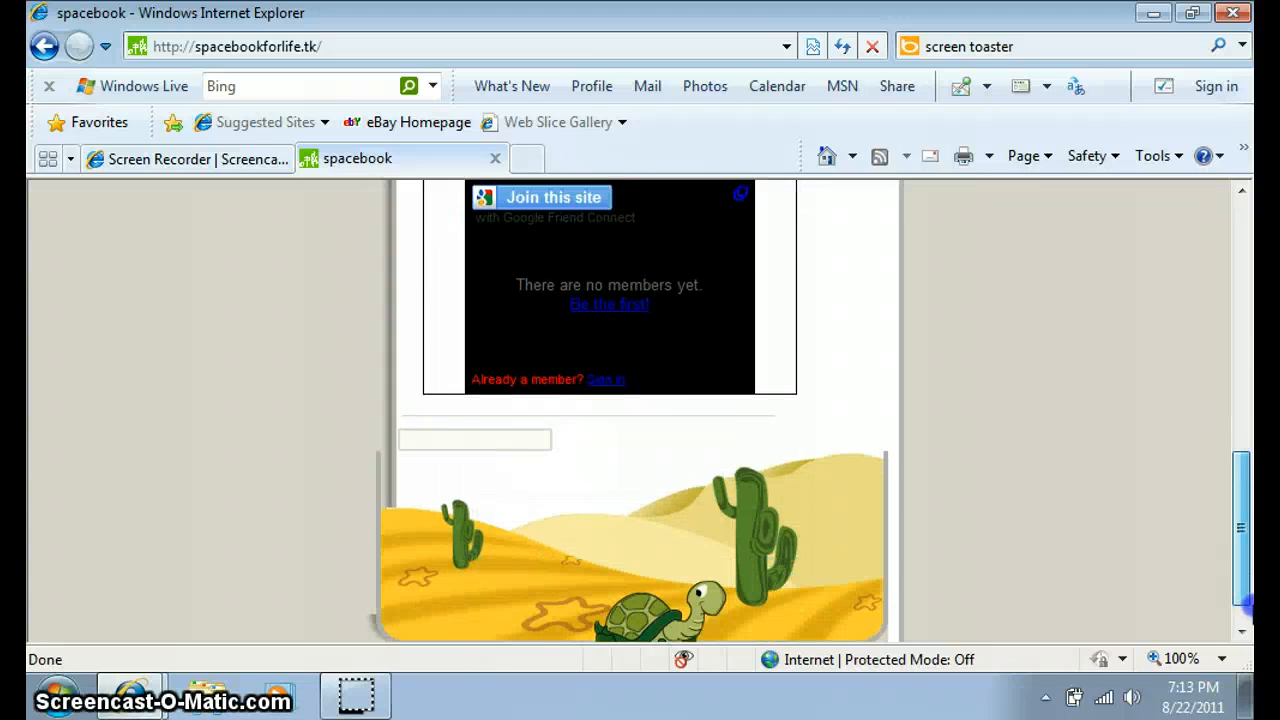
scroll(up, 3)
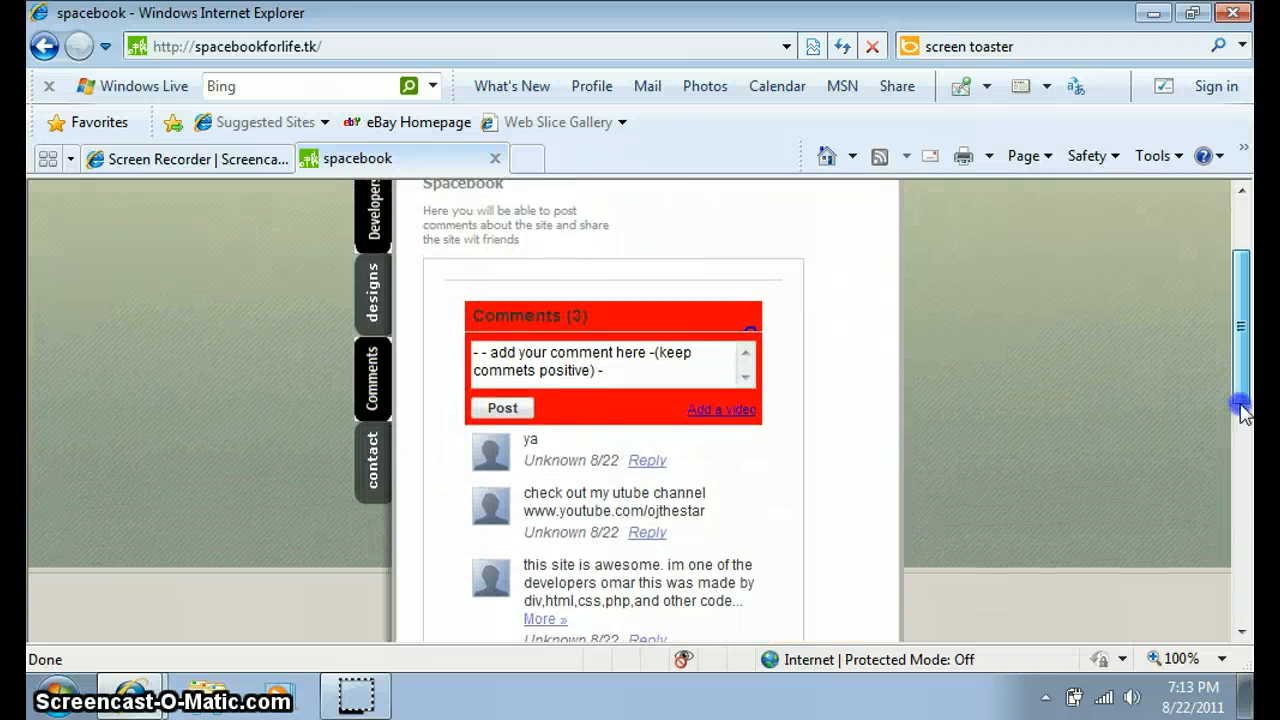
scroll(down, 3)
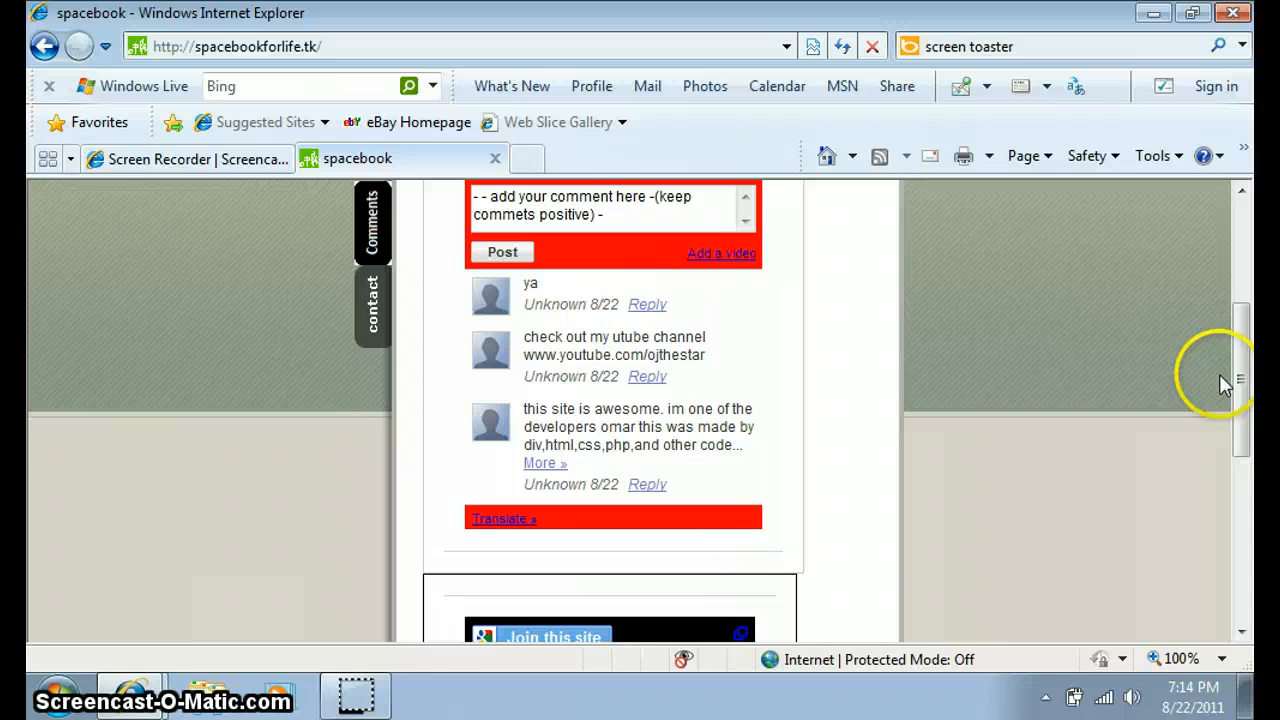
scroll(down, 3)
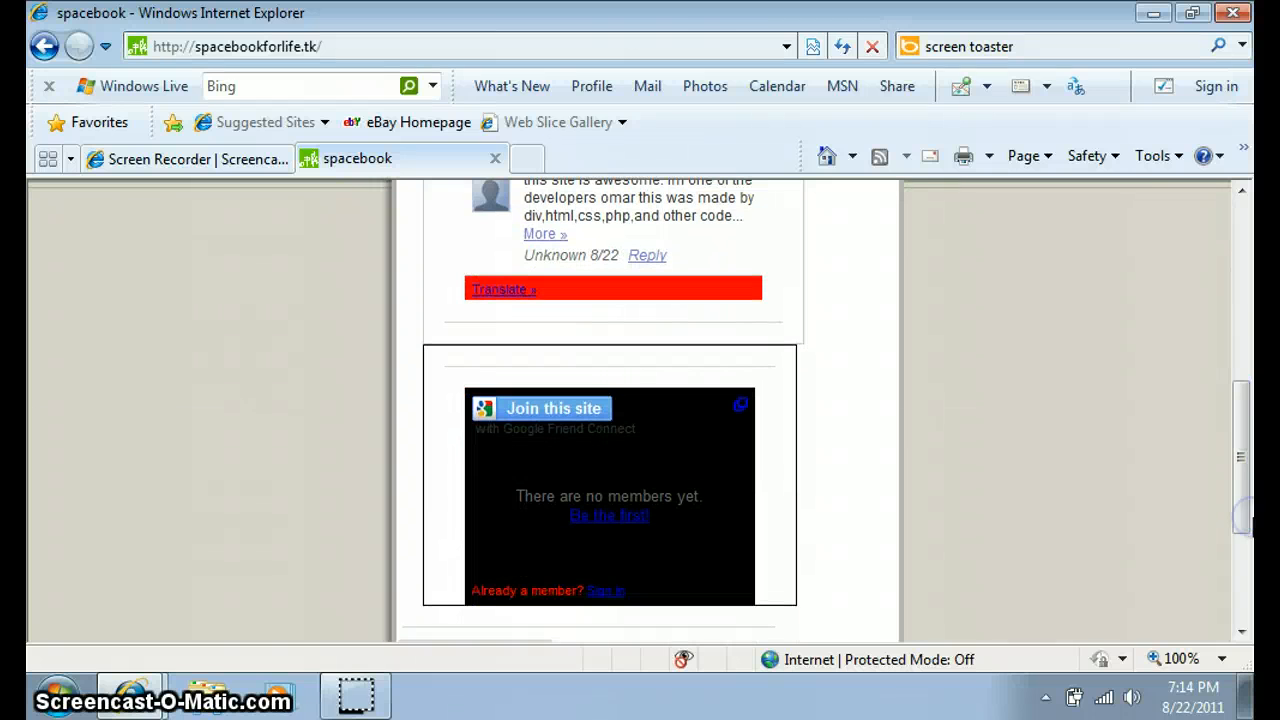
mouse_move(1243, 452)
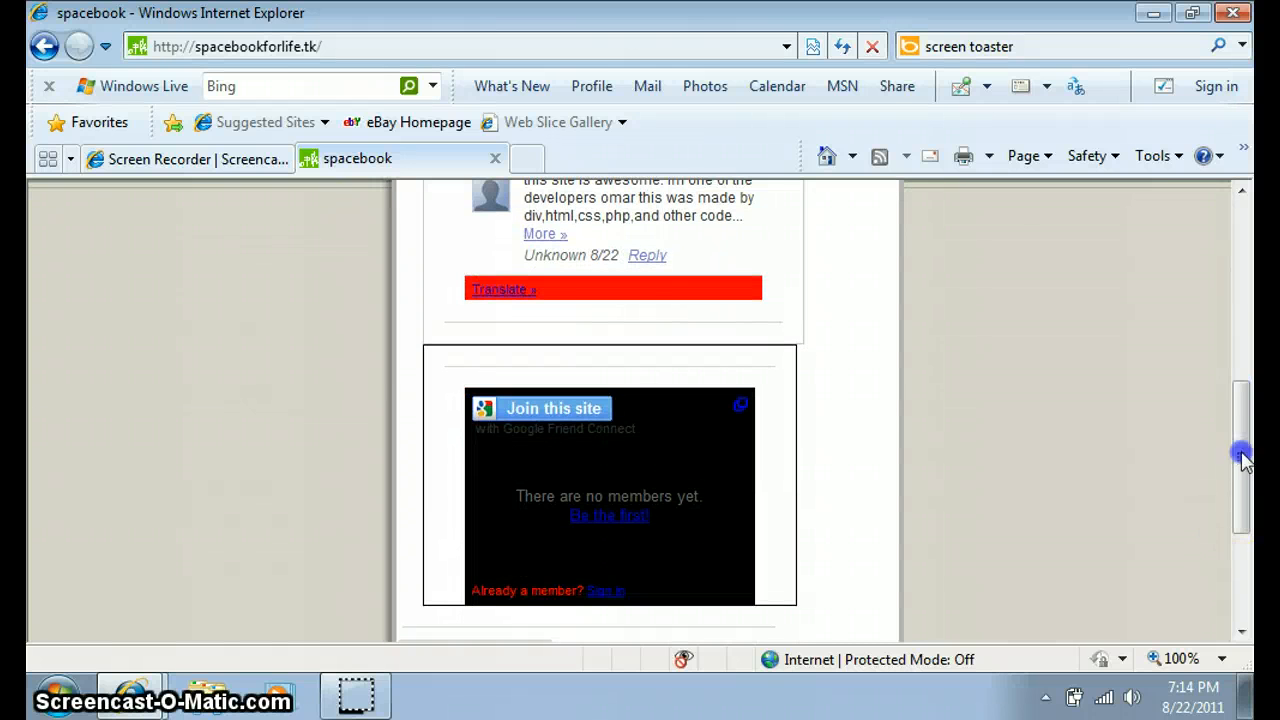
scroll(up, 3)
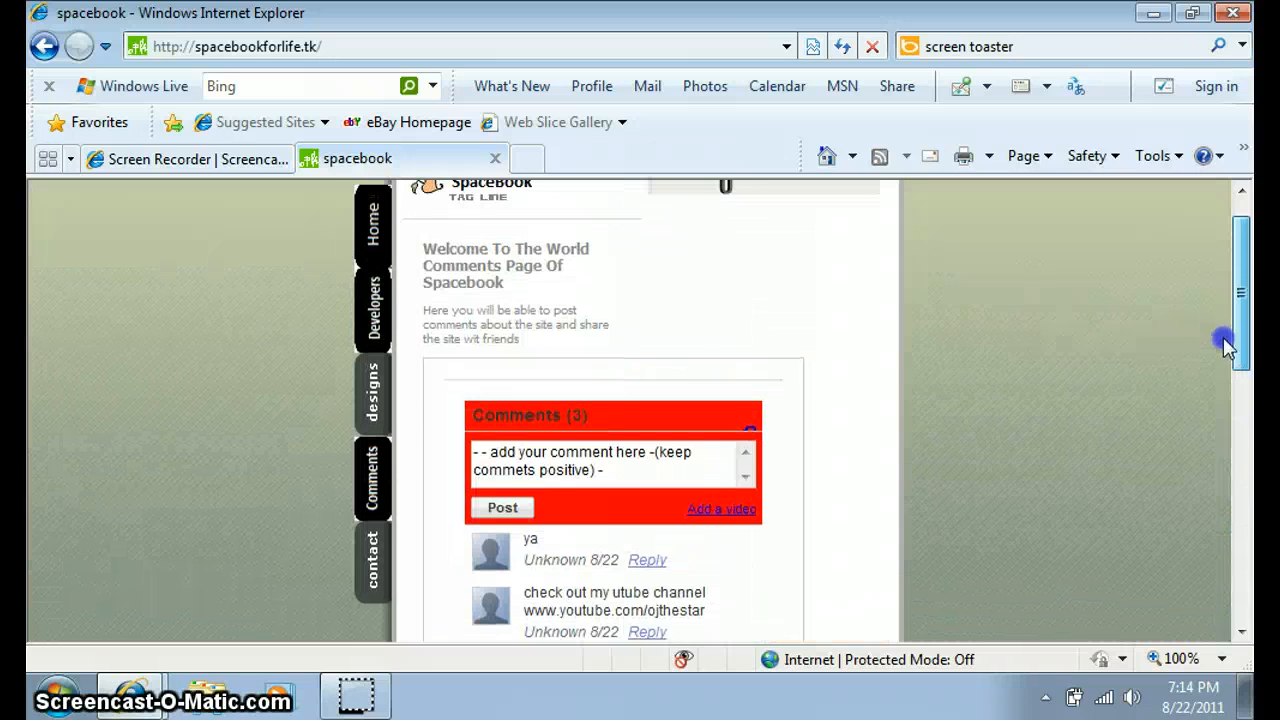
scroll(down, 3)
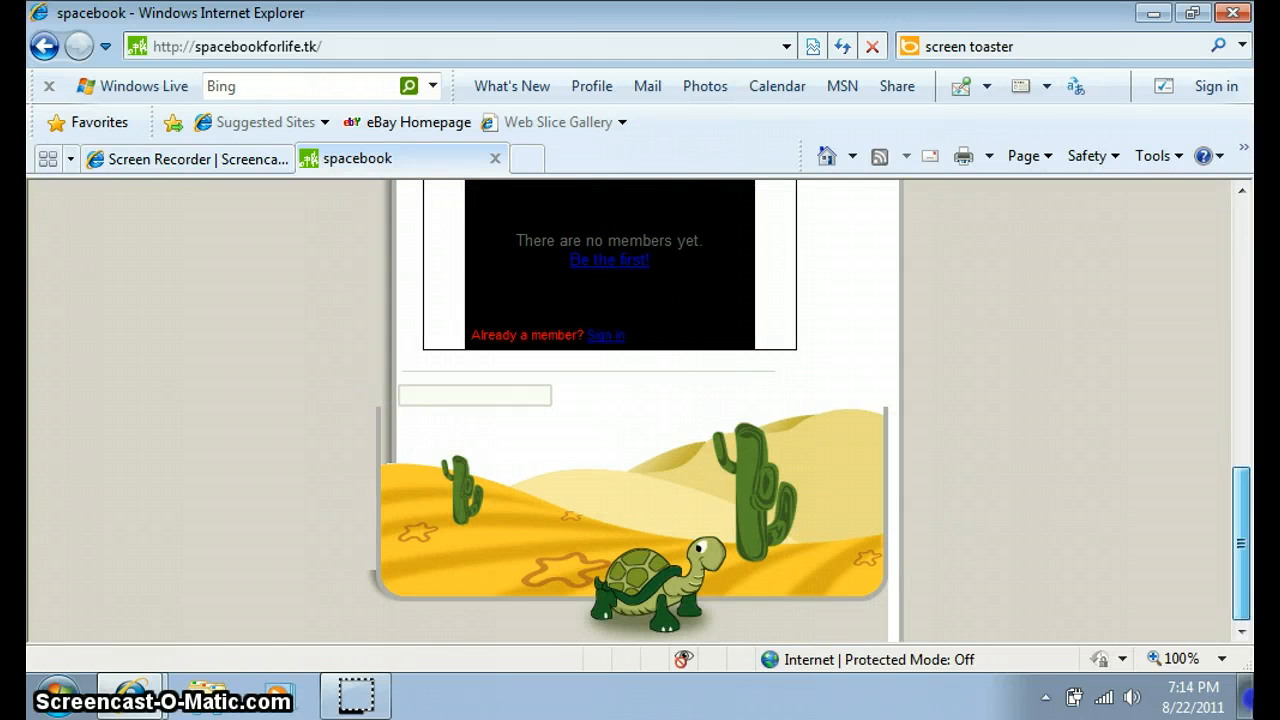
scroll(down, 3)
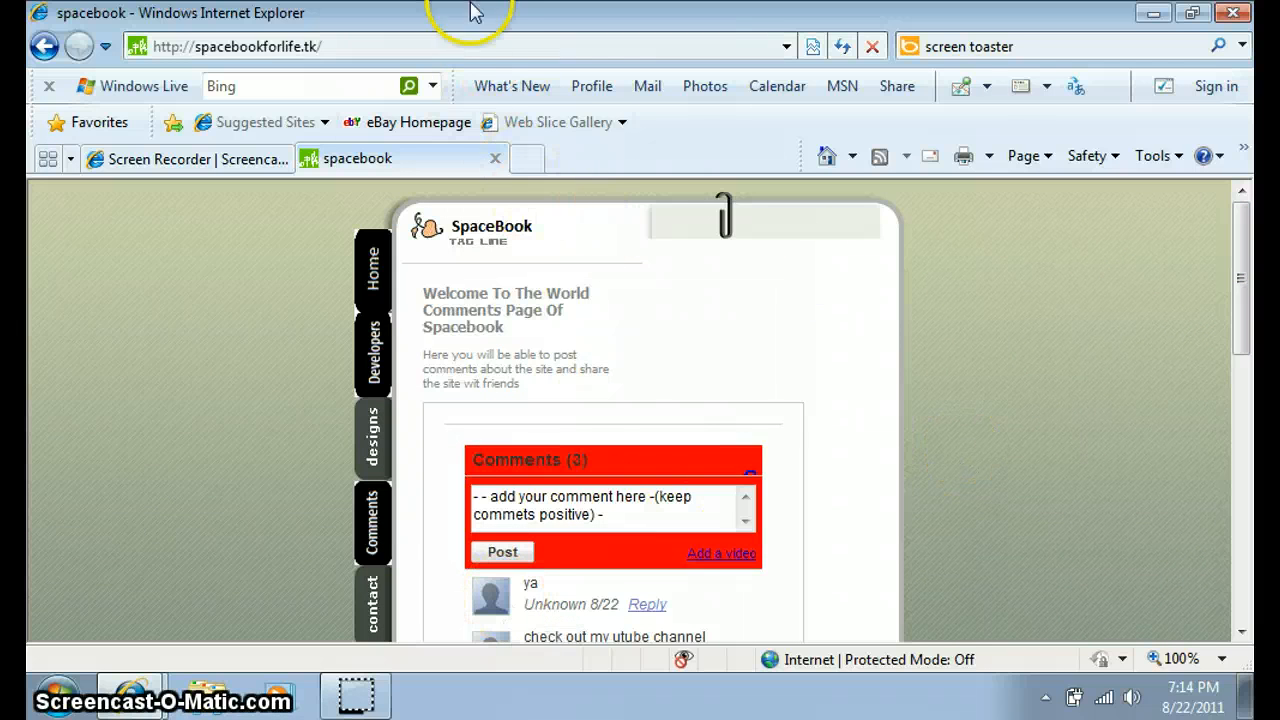
Step: Go to youtube.com/ojthestar, then minimise Internet Explorer to show the desktop
text(y)
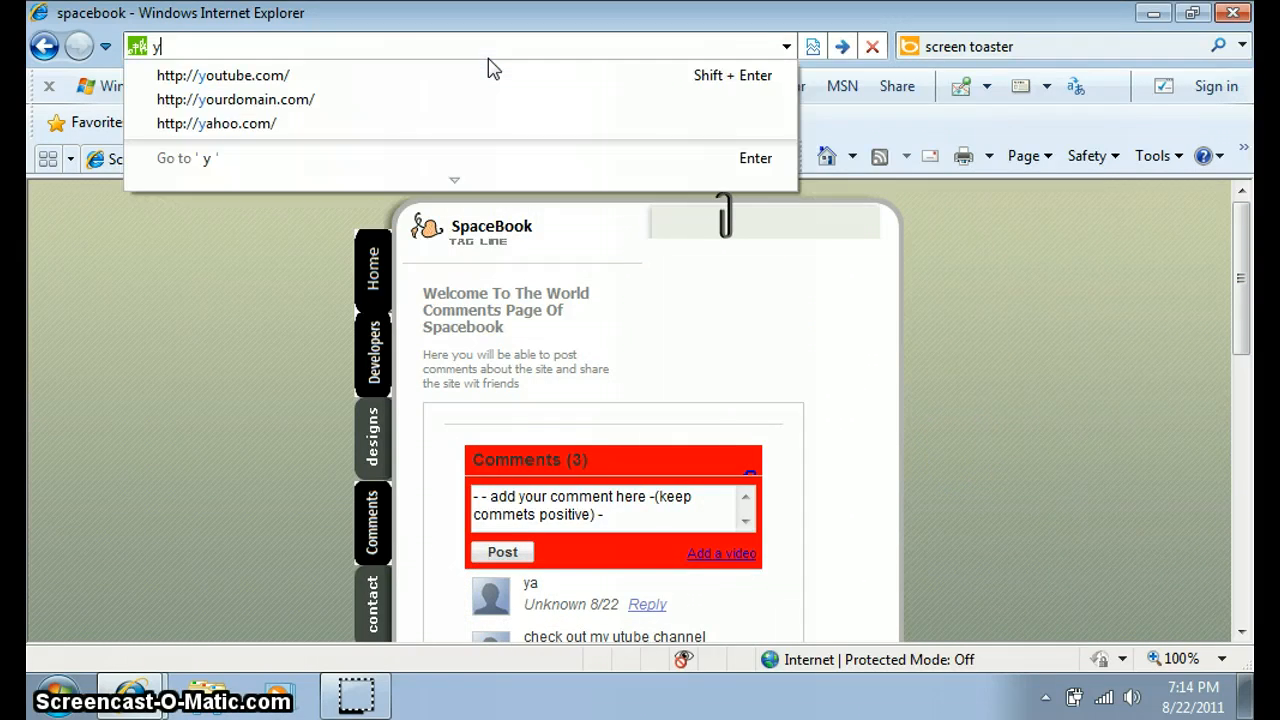
text(outube.com/o)
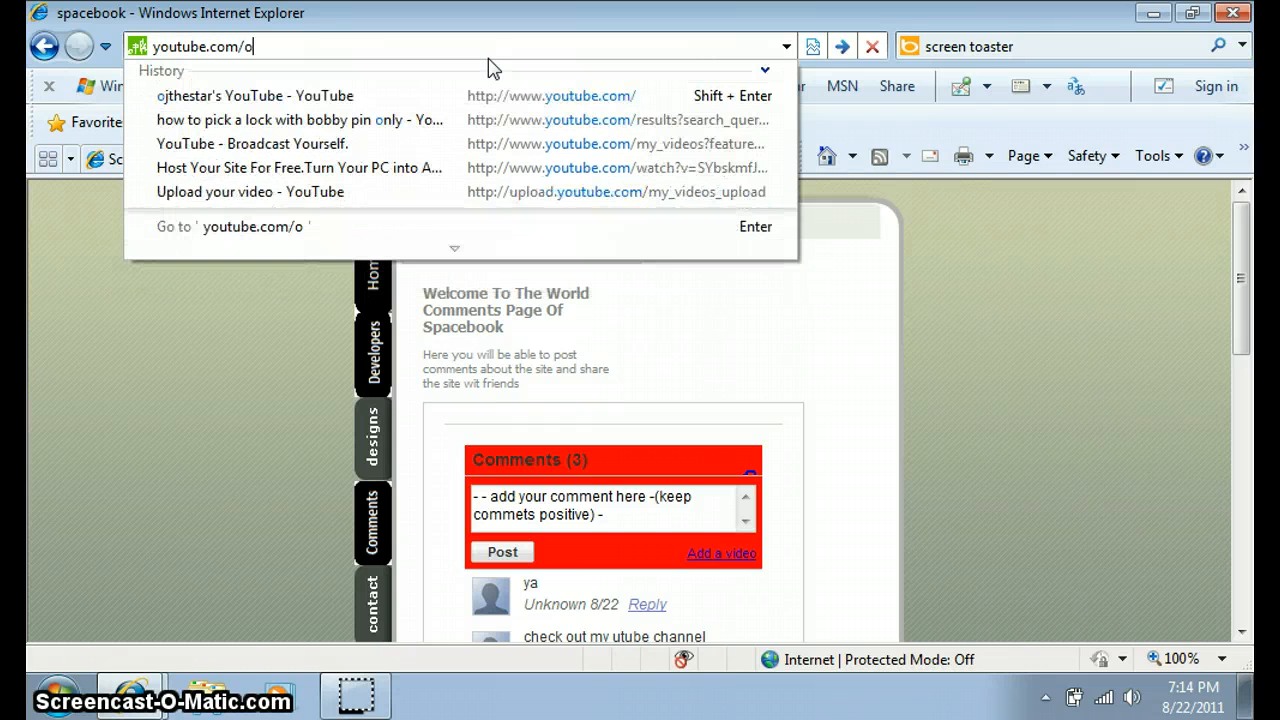
text(jthestw)
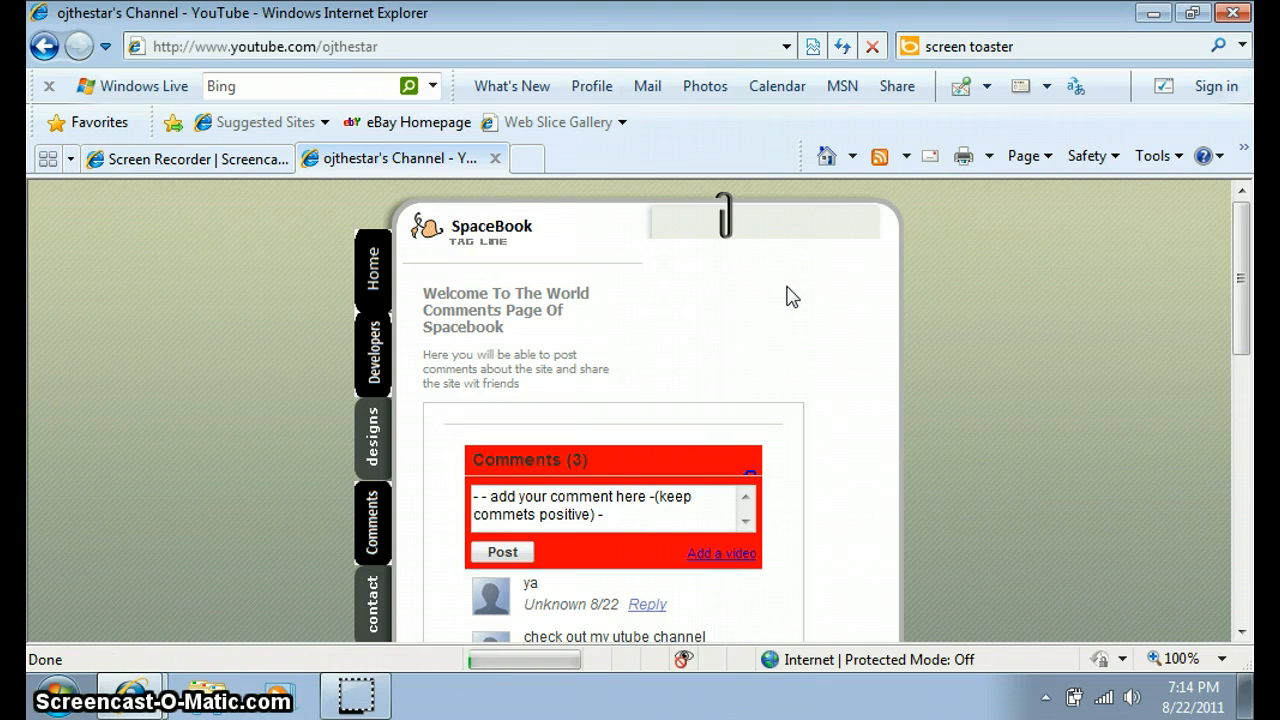
mouse_move(738, 423)
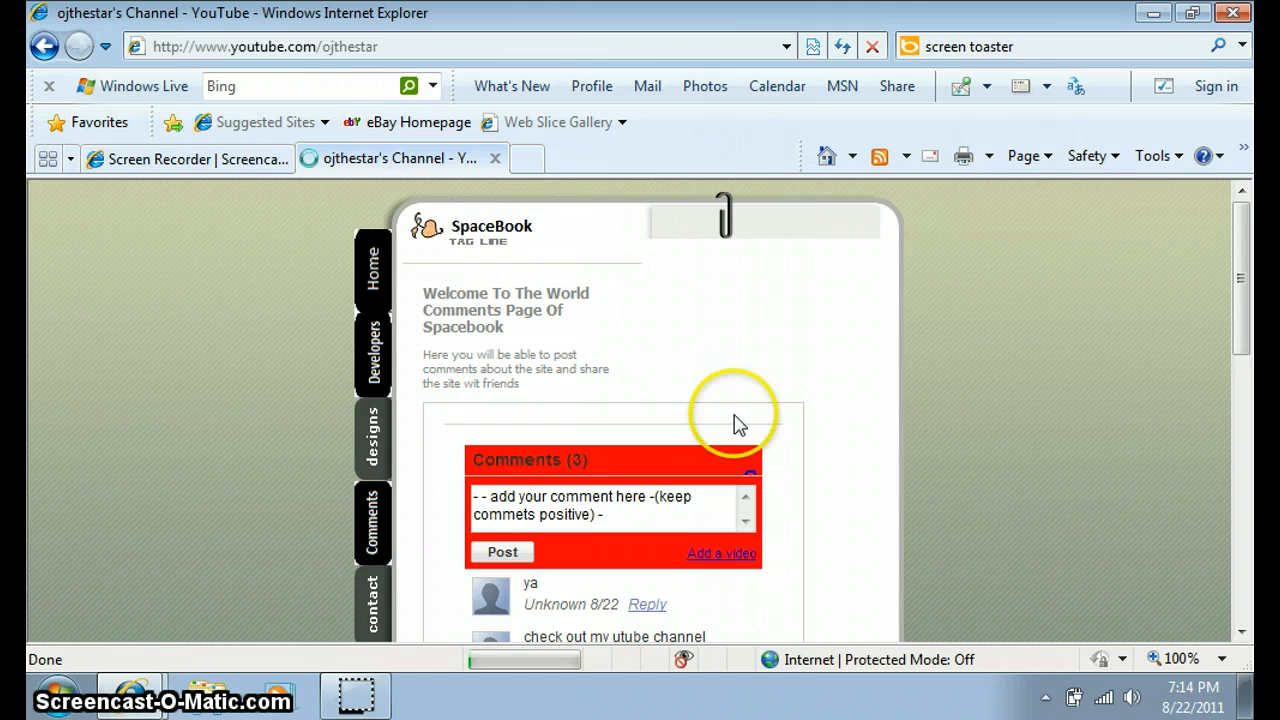
mouse_move(460, 172)
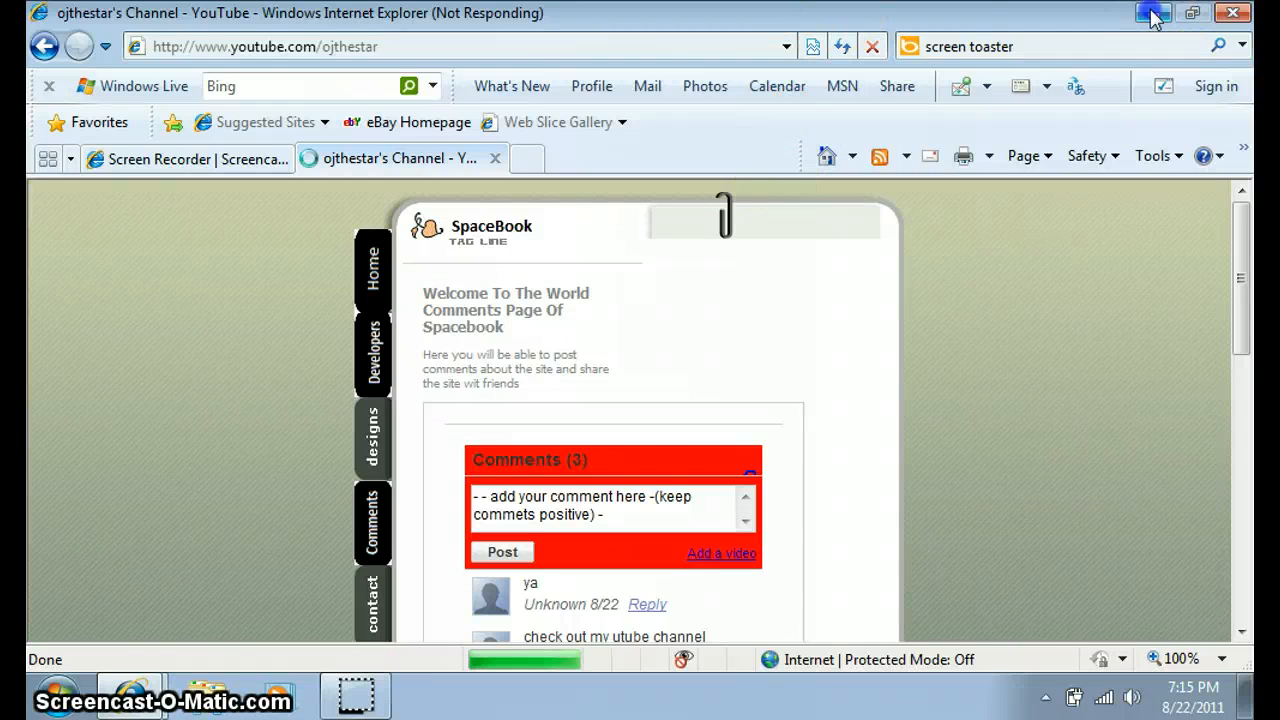
click(1228, 12)
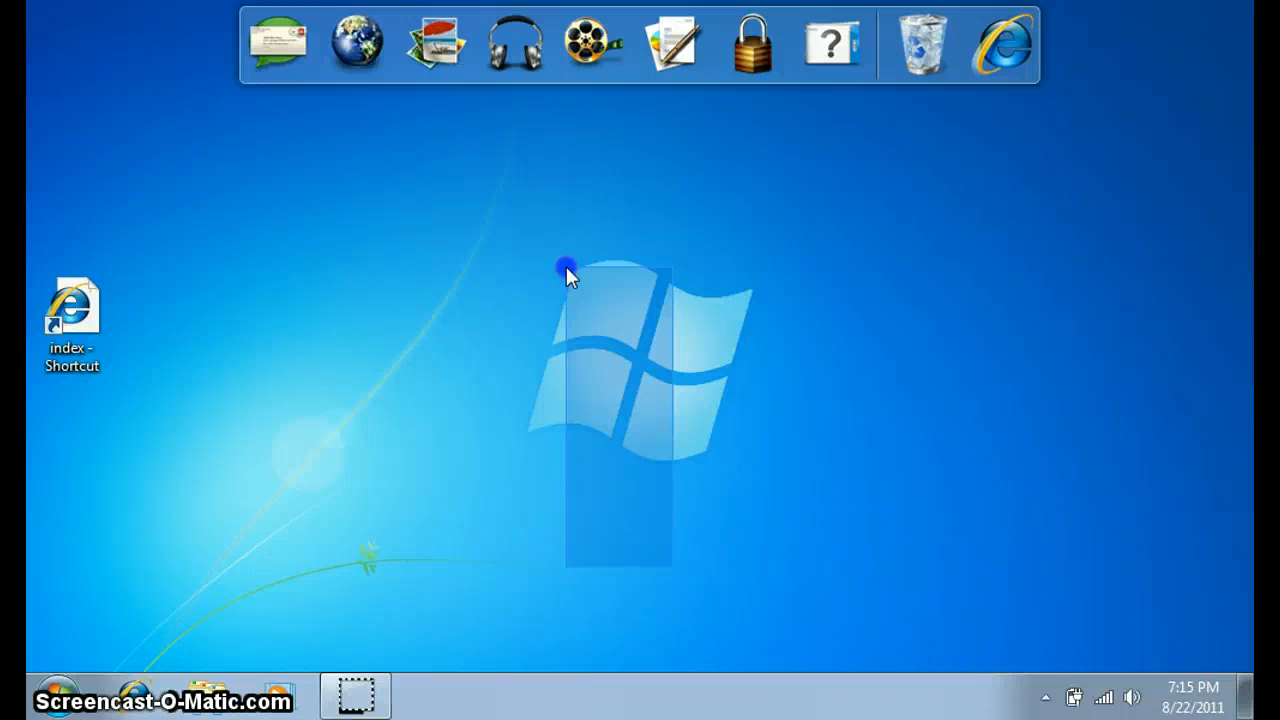
drag(567, 270, 213, 105)
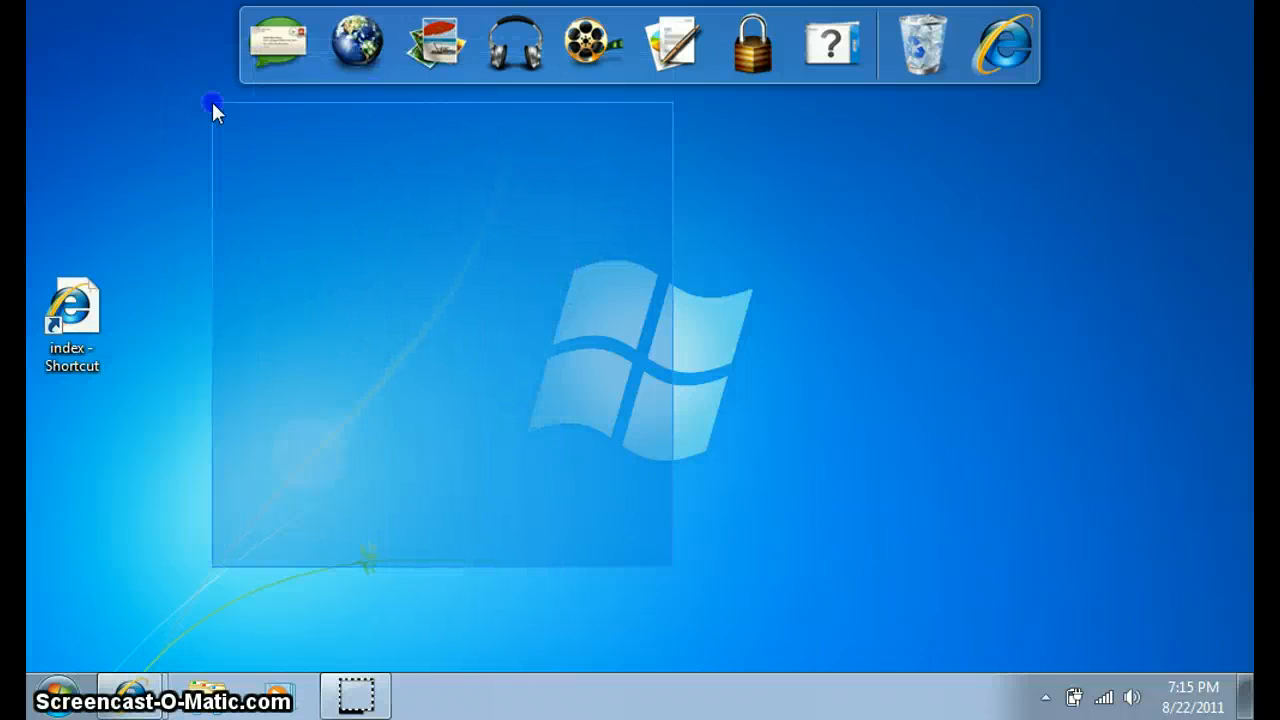